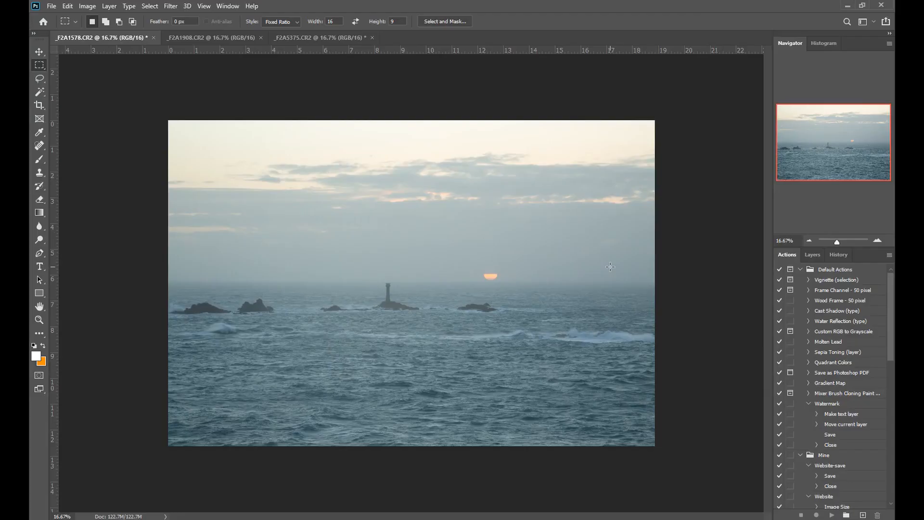
mouse_move(616, 263)
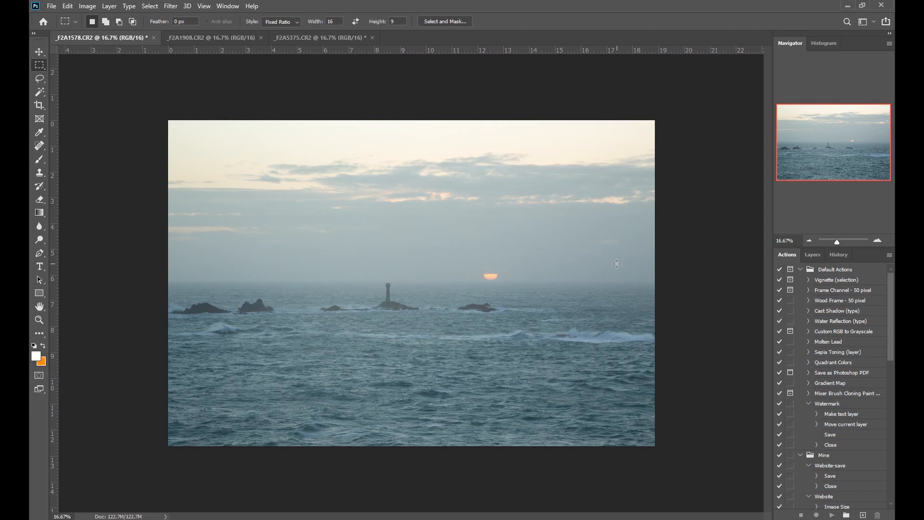
mouse_move(401, 244)
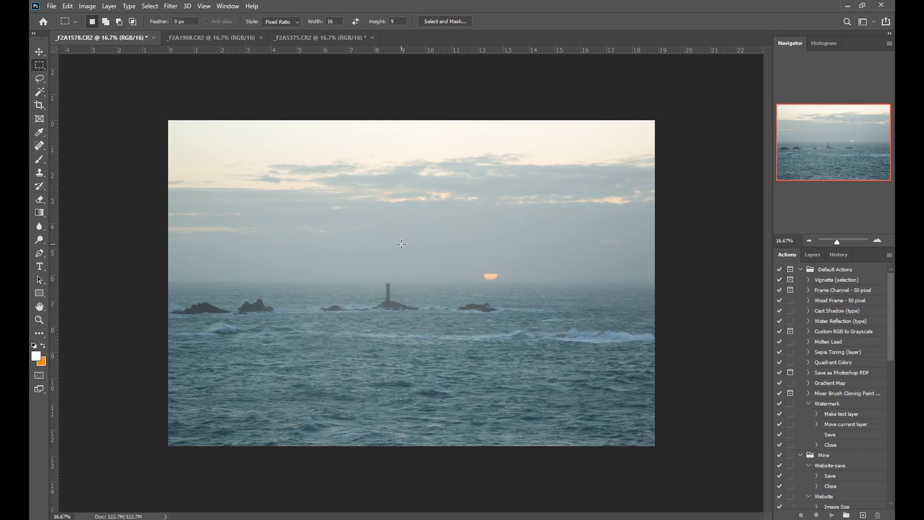
mouse_move(409, 238)
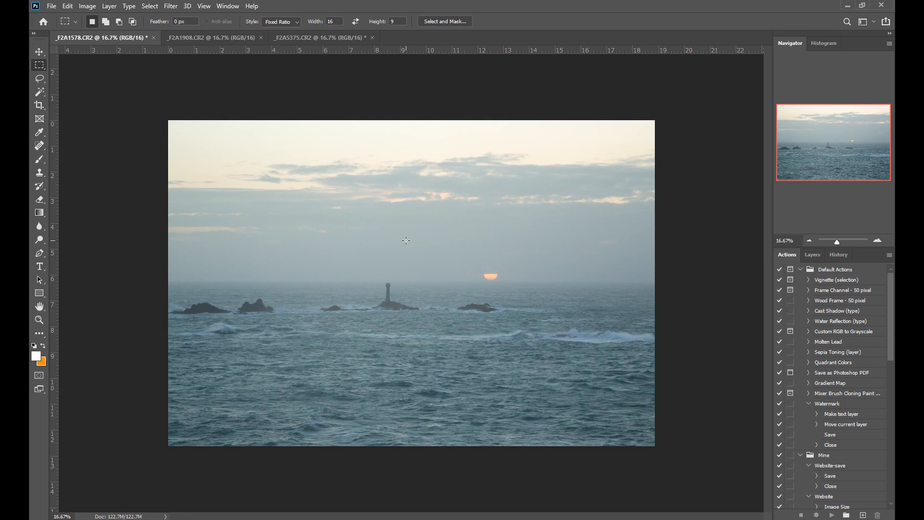
mouse_move(424, 237)
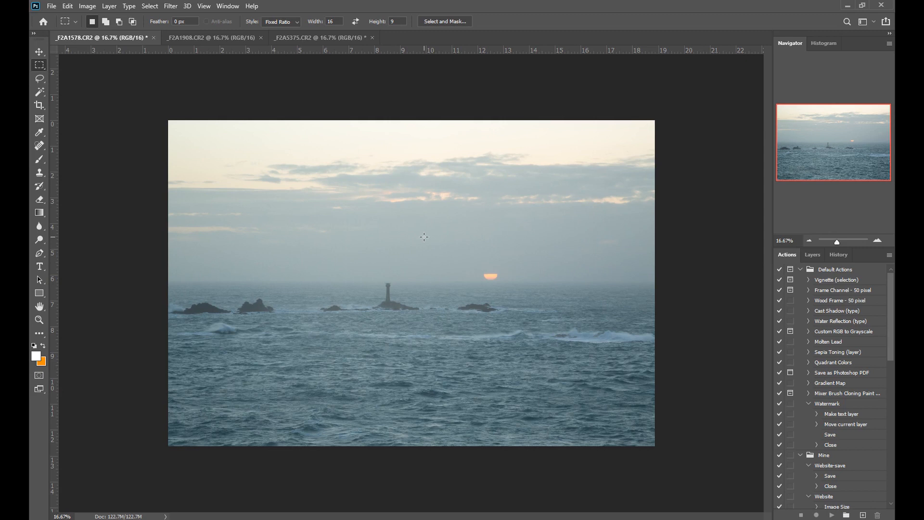
mouse_move(463, 229)
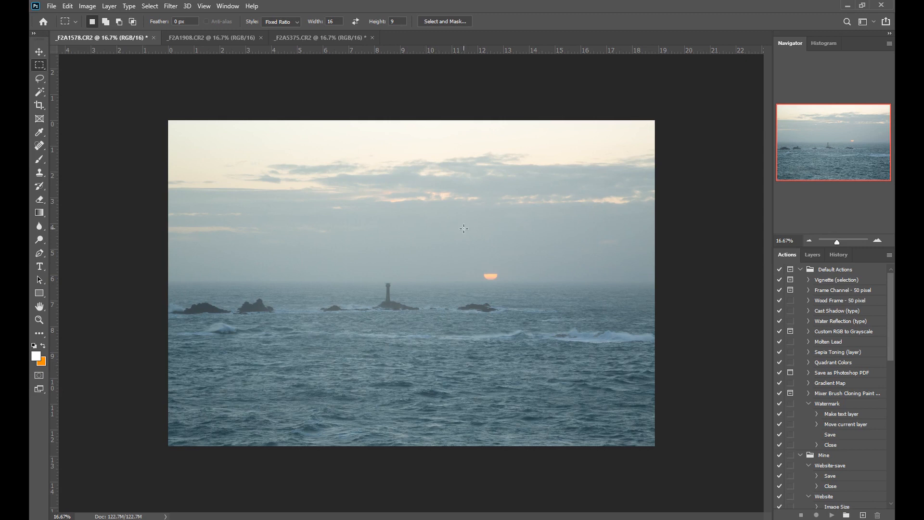
mouse_move(279, 128)
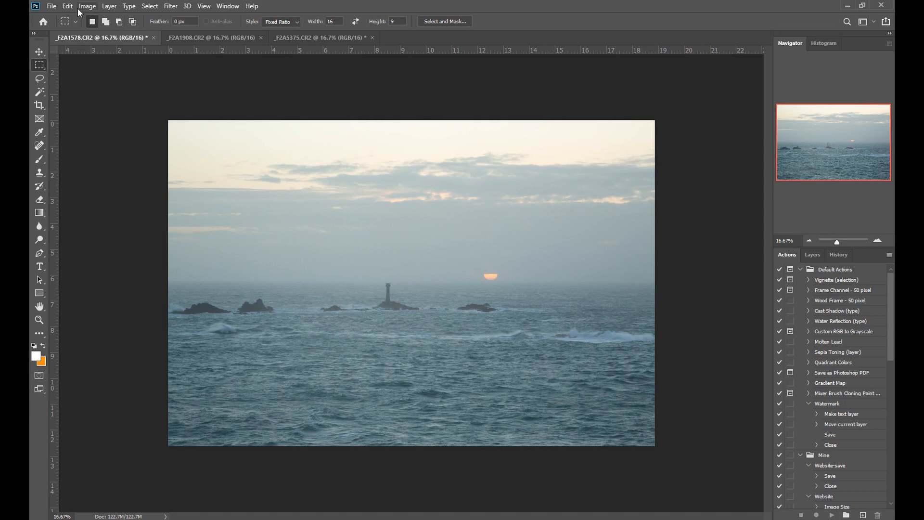
mouse_move(80, 10)
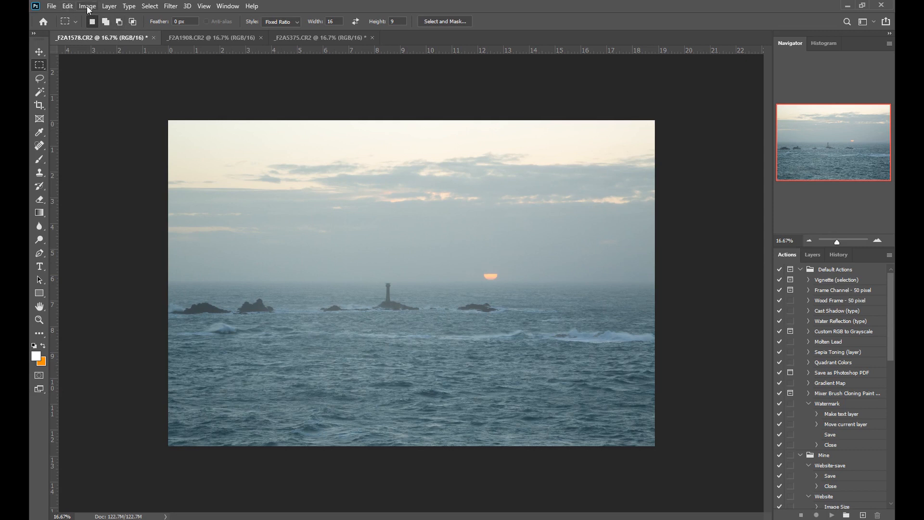
Bring up Levels for the seascape and slide the dialog clear of the image, values untouched.
left_click(86, 6)
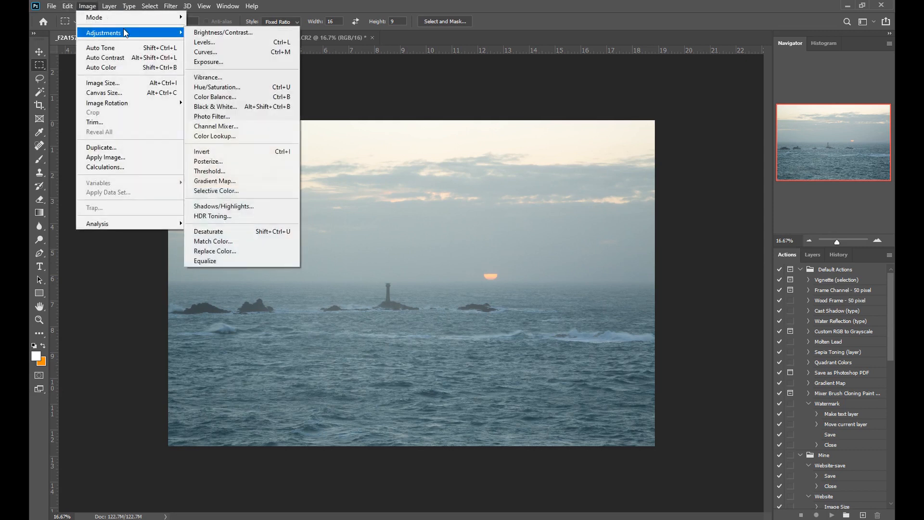
left_click(206, 42)
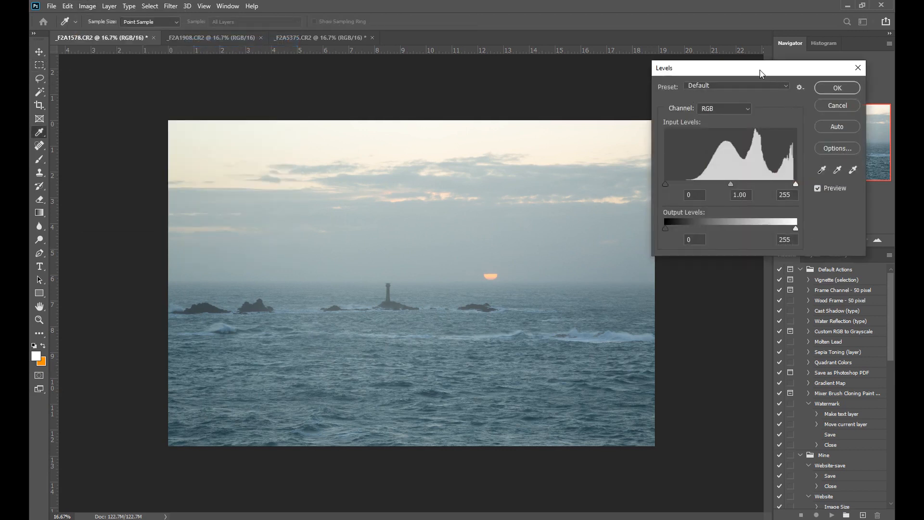
left_click_drag(761, 67, 668, 64)
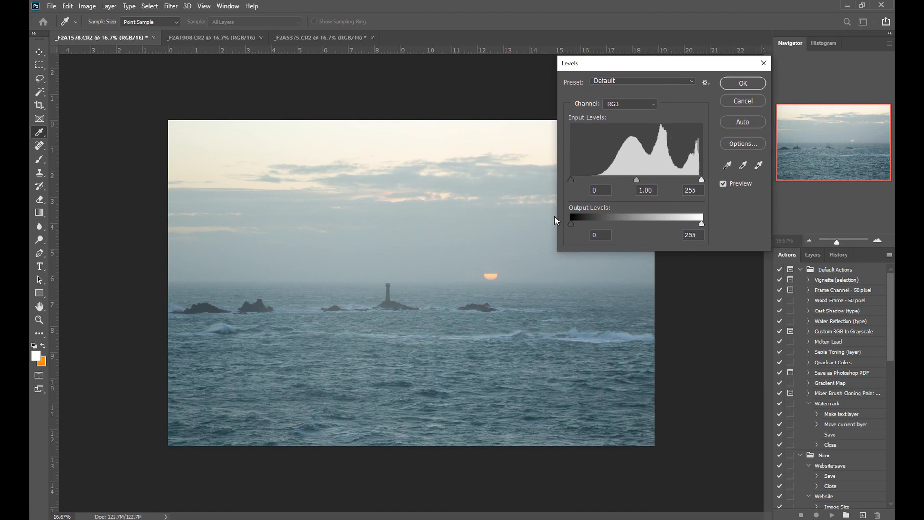
mouse_move(567, 186)
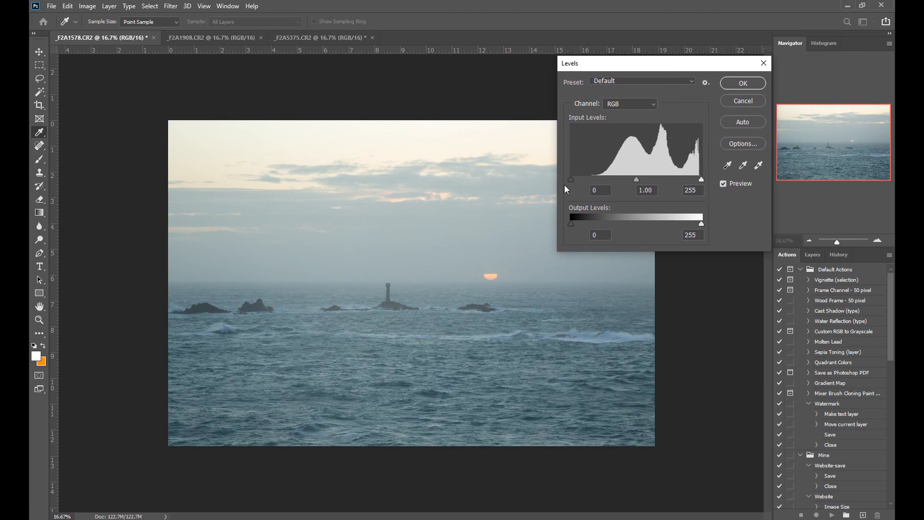
mouse_move(605, 153)
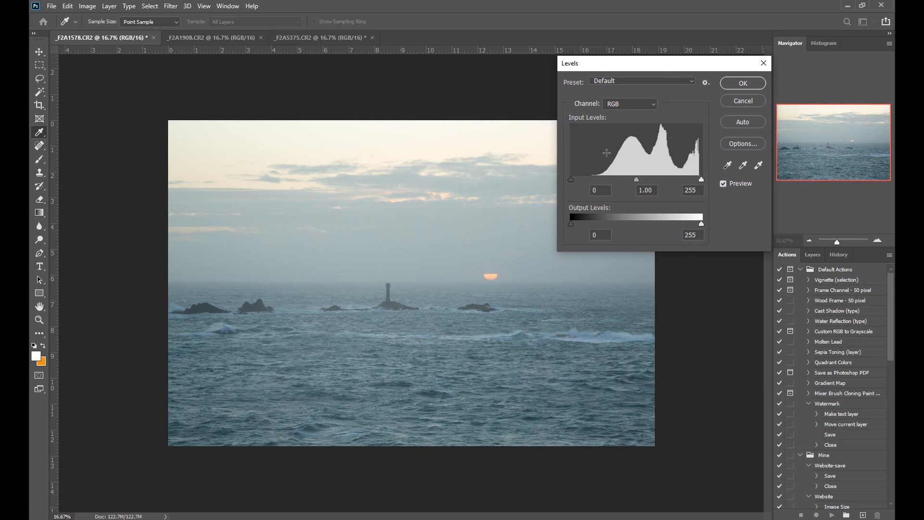
mouse_move(698, 149)
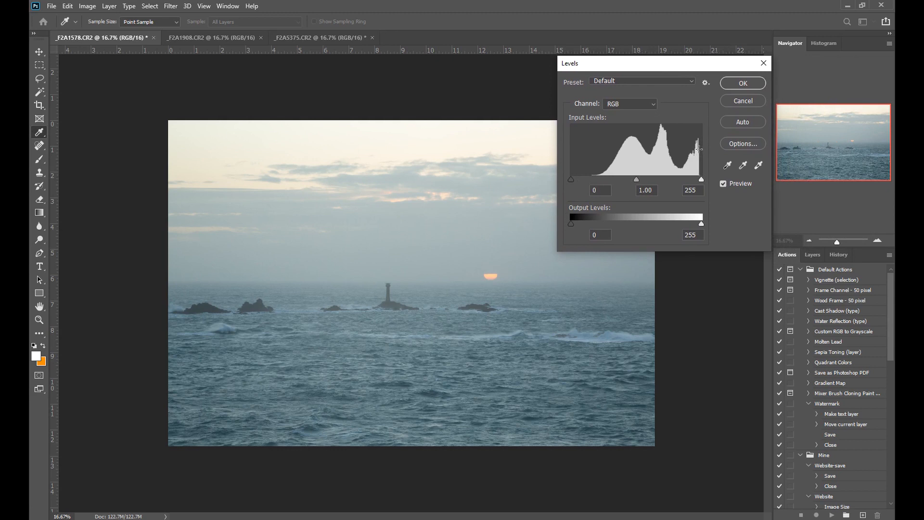
mouse_move(705, 156)
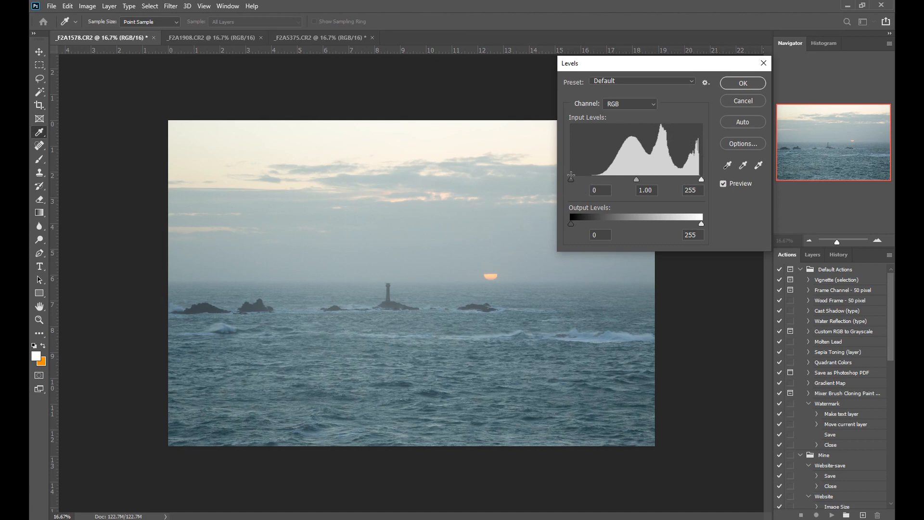
mouse_move(571, 147)
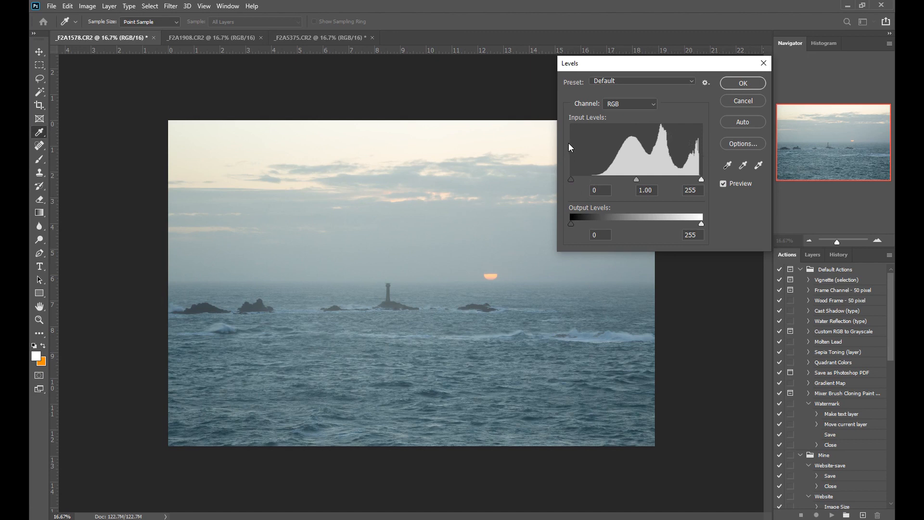
mouse_move(696, 144)
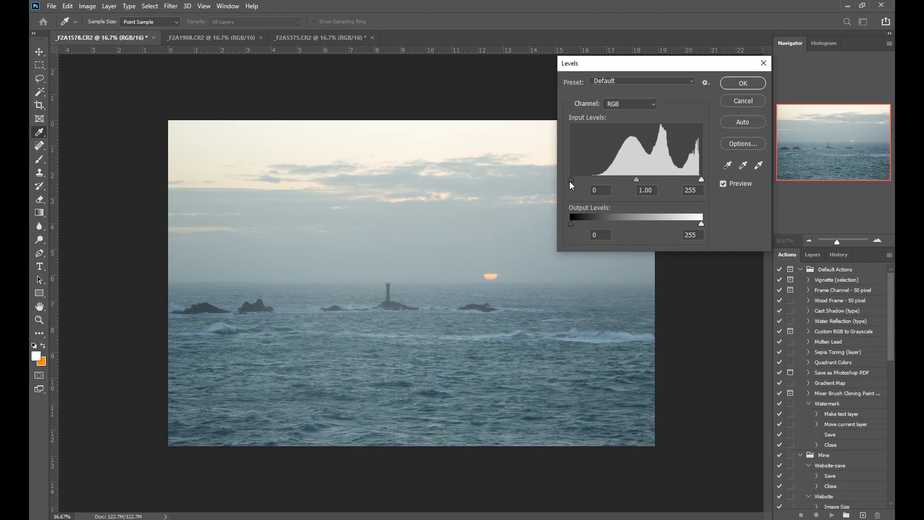
mouse_move(701, 181)
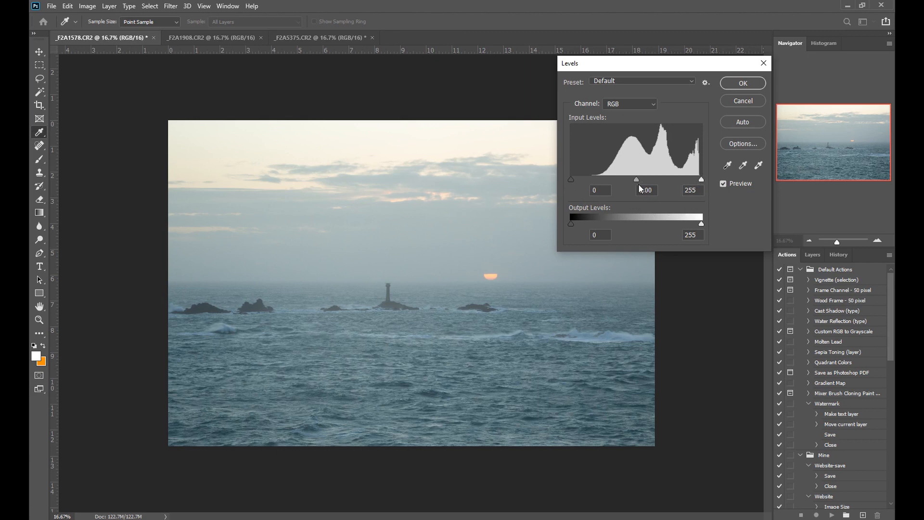
mouse_move(639, 182)
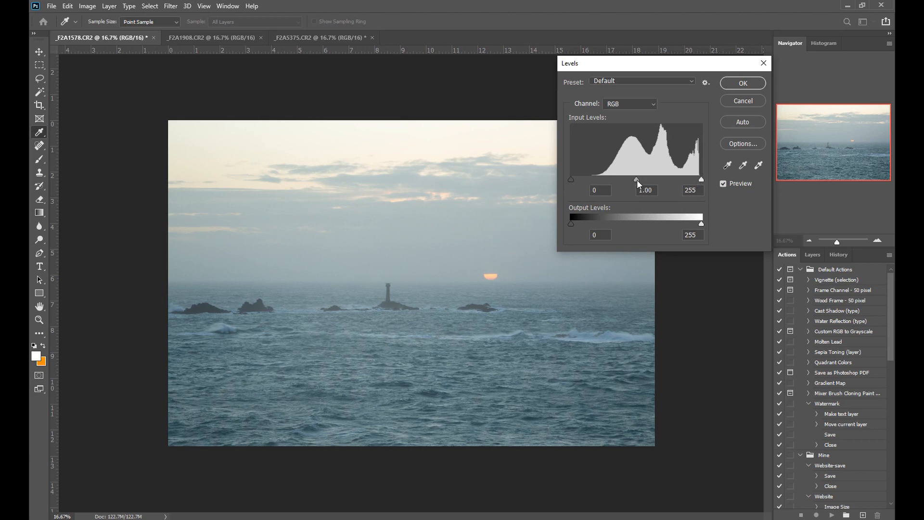
mouse_move(632, 187)
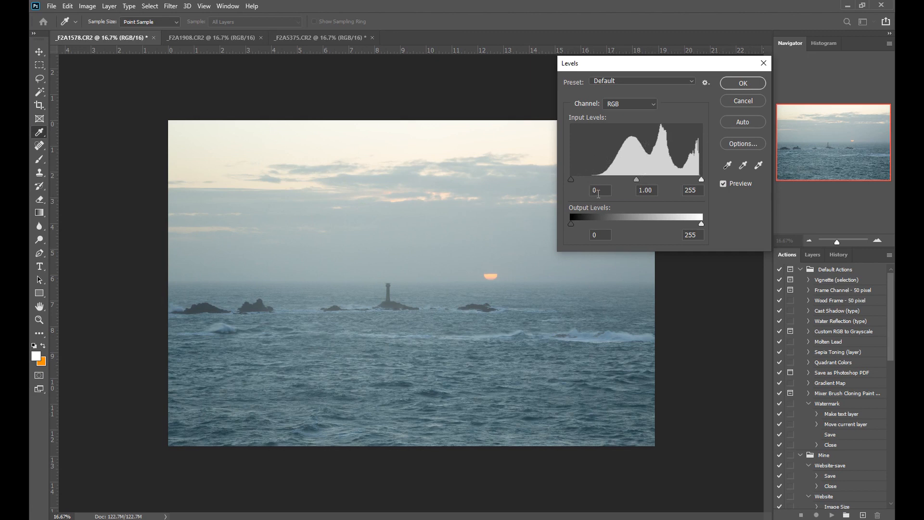
mouse_move(569, 187)
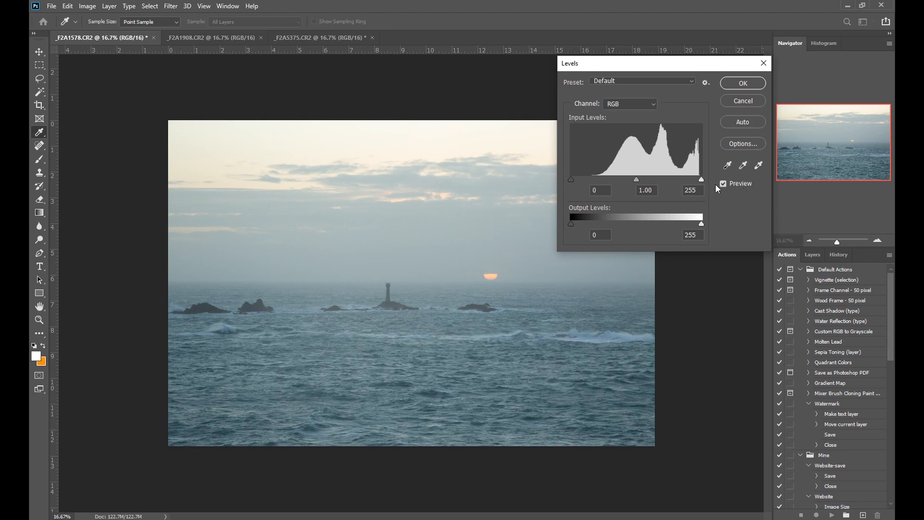
mouse_move(723, 201)
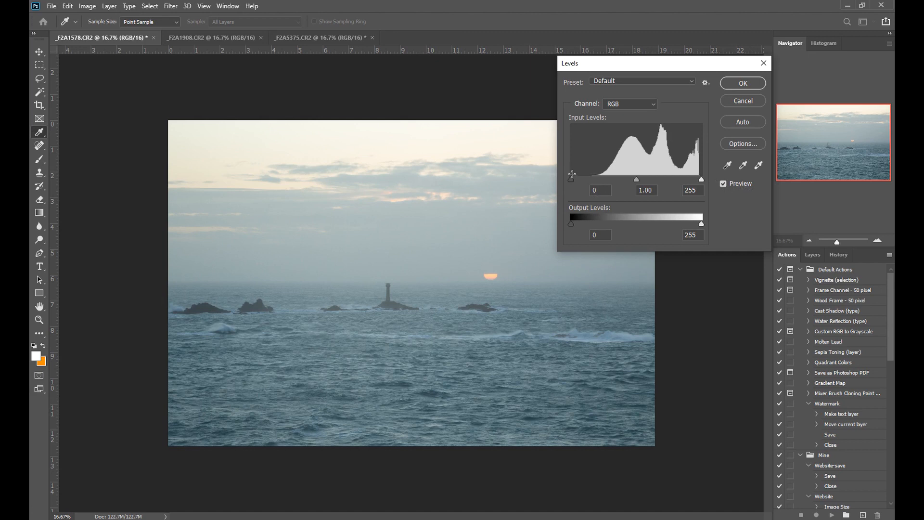
mouse_move(584, 172)
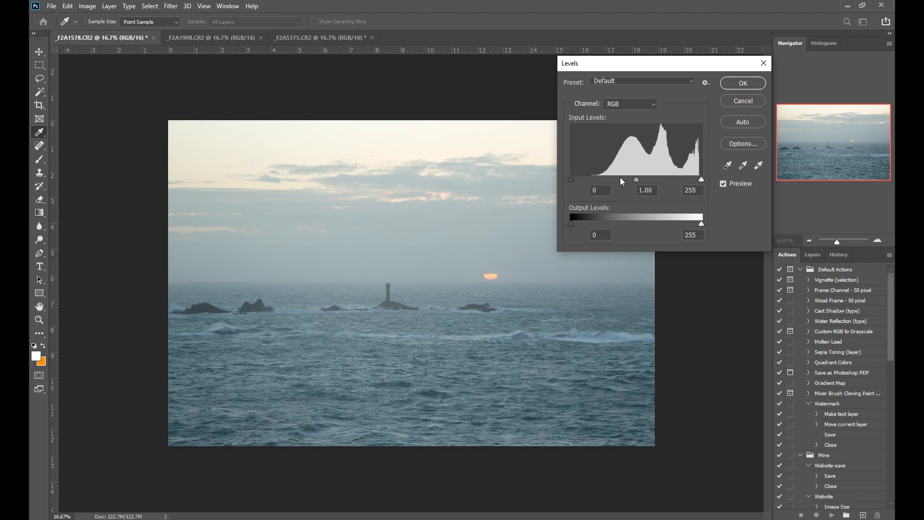
mouse_move(632, 195)
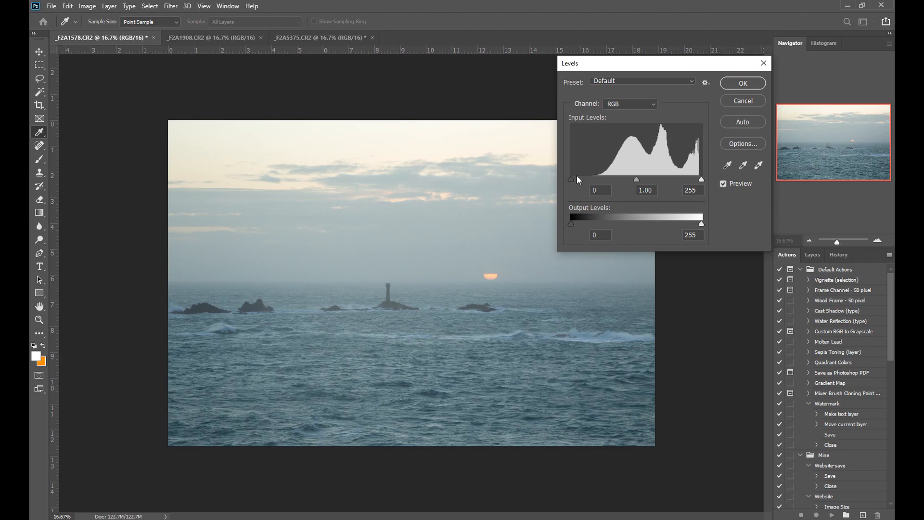
mouse_move(595, 183)
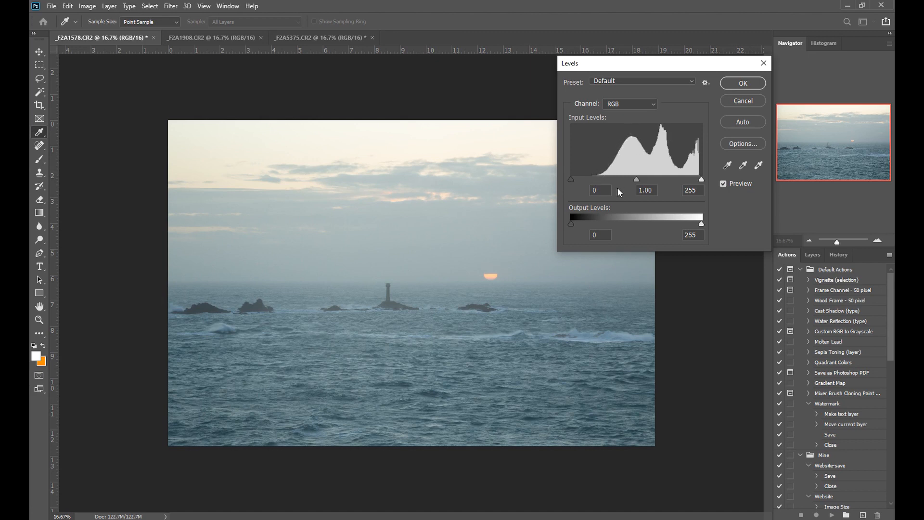
mouse_move(617, 138)
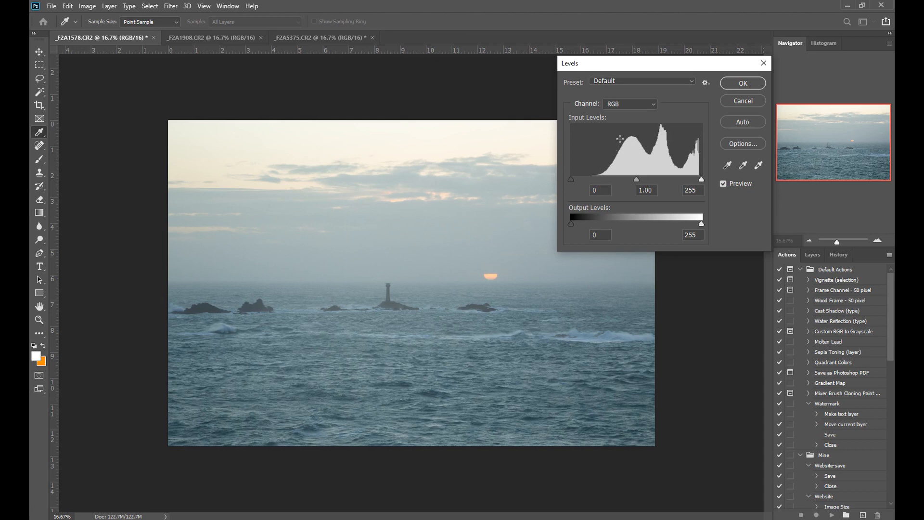
mouse_move(630, 140)
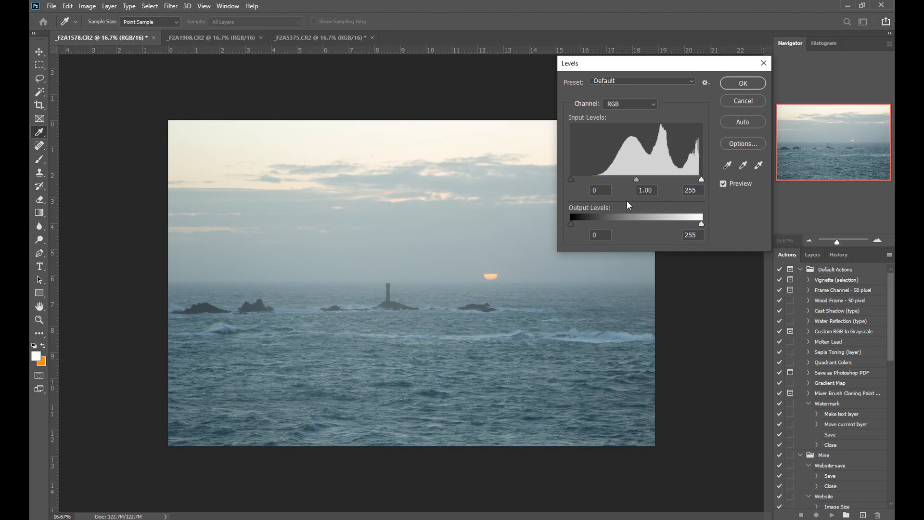
mouse_move(596, 179)
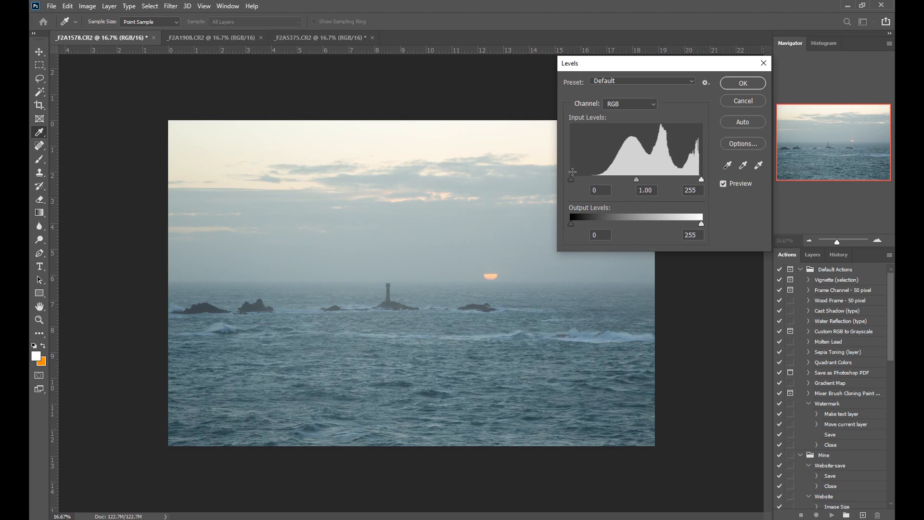
mouse_move(582, 181)
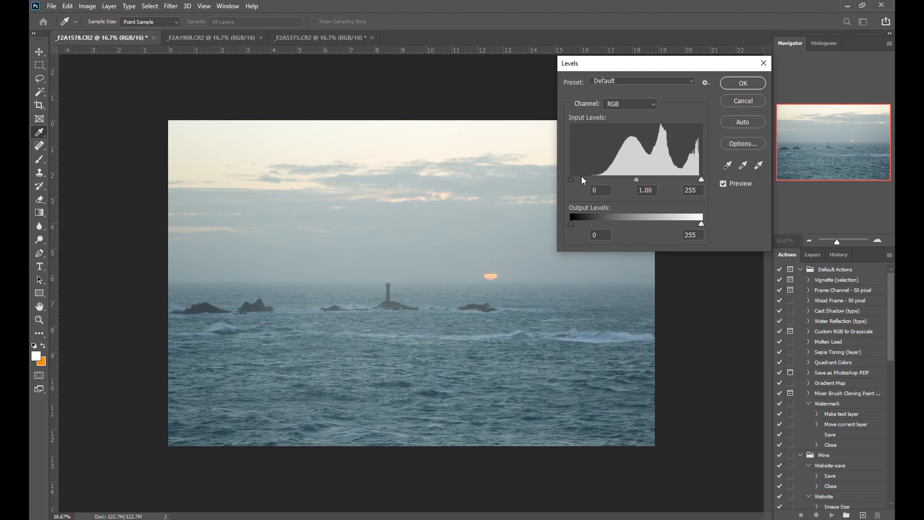
mouse_move(579, 184)
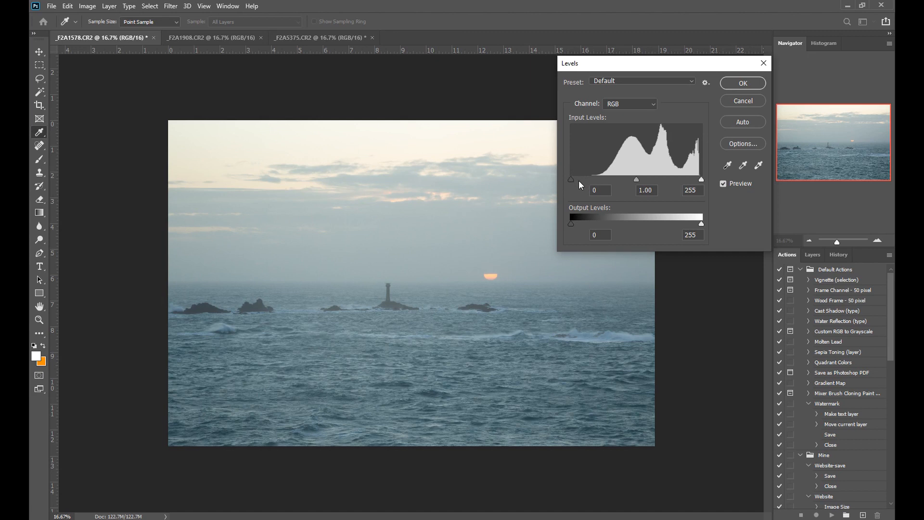
mouse_move(571, 186)
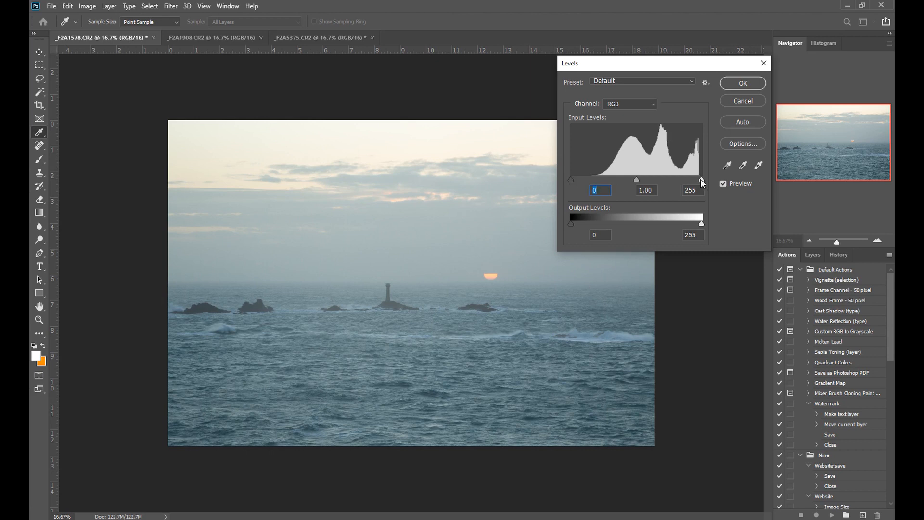
mouse_move(688, 185)
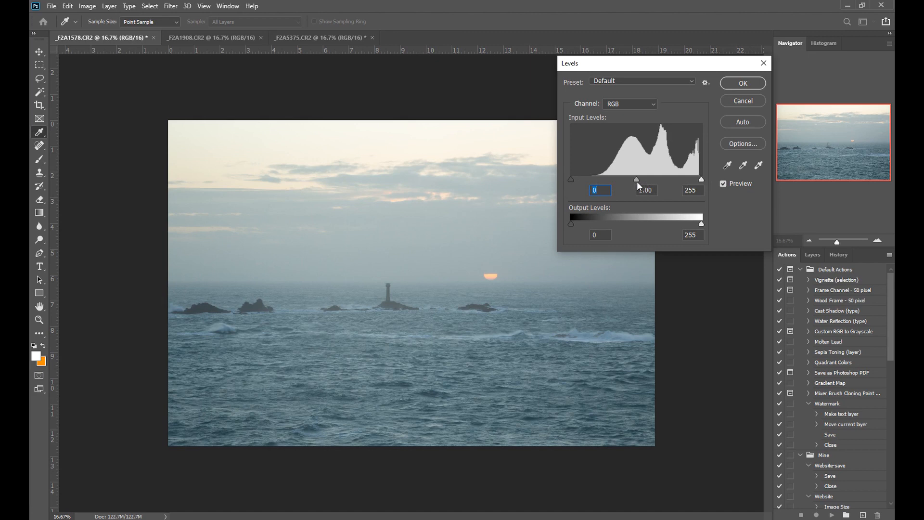
mouse_move(666, 195)
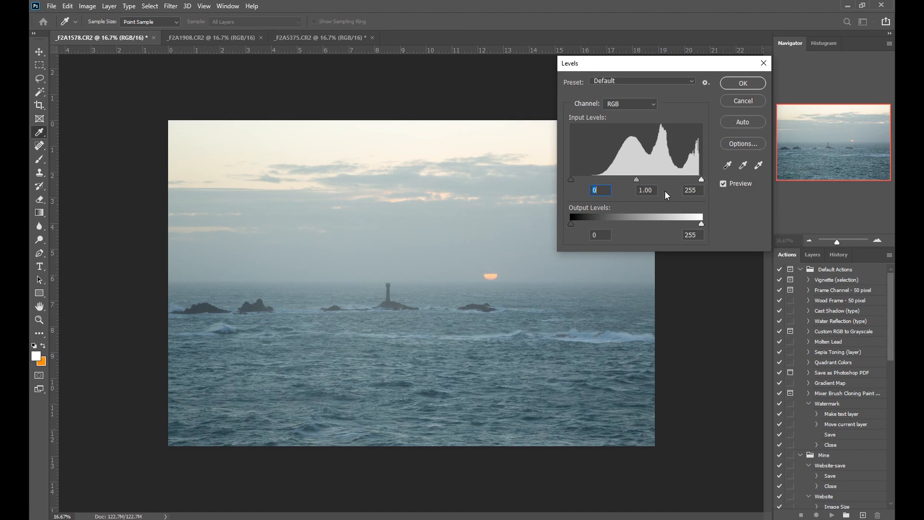
mouse_move(603, 184)
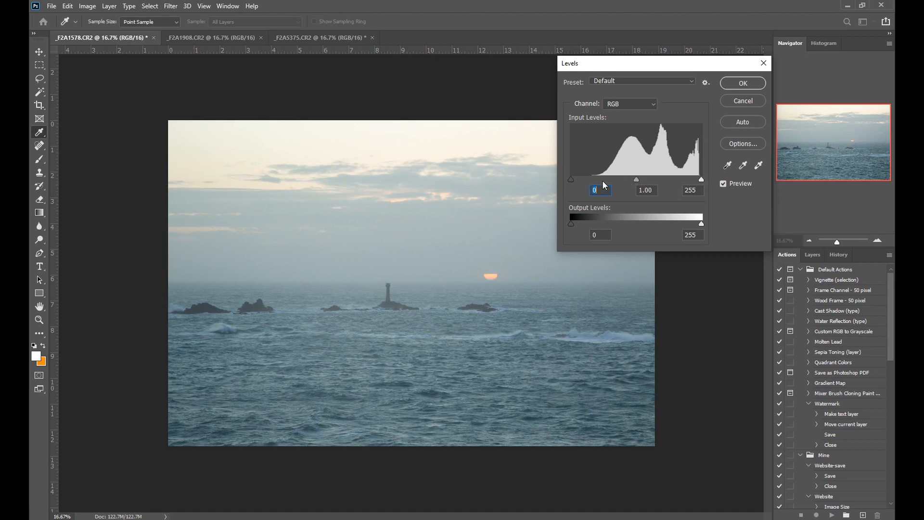
mouse_move(559, 206)
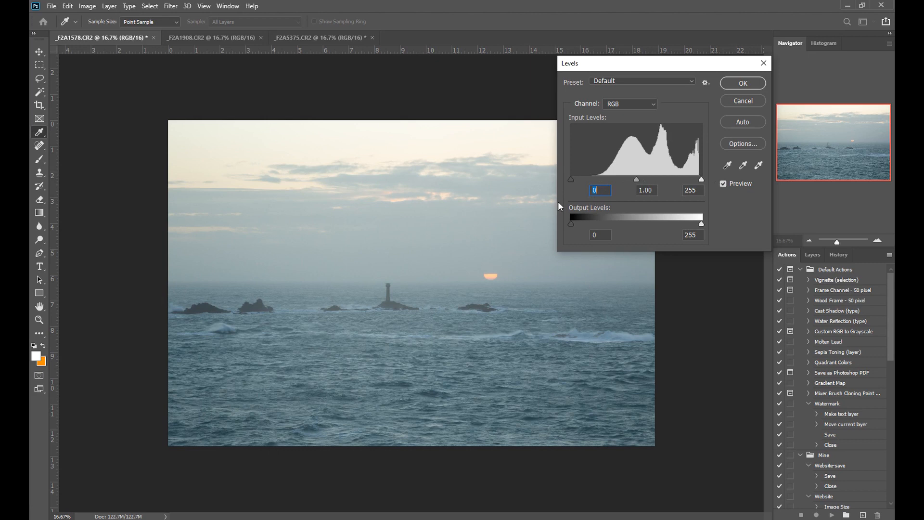
mouse_move(572, 194)
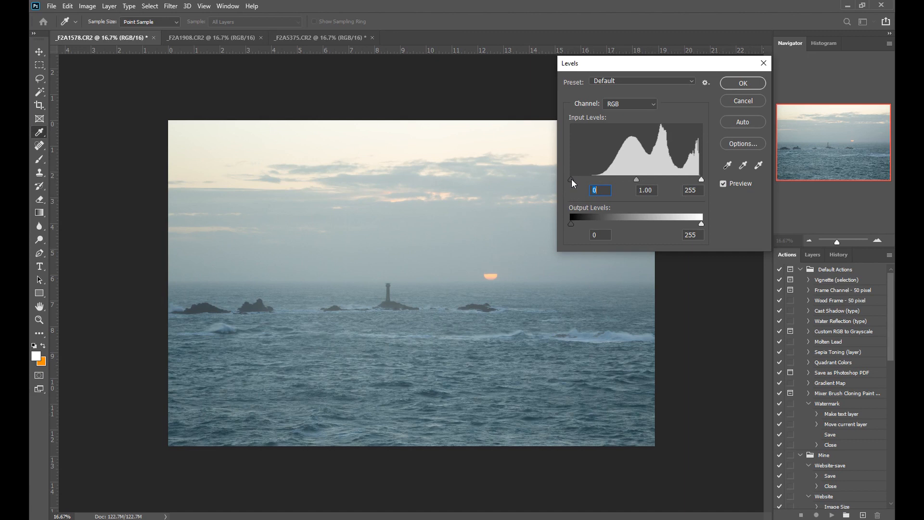
mouse_move(579, 185)
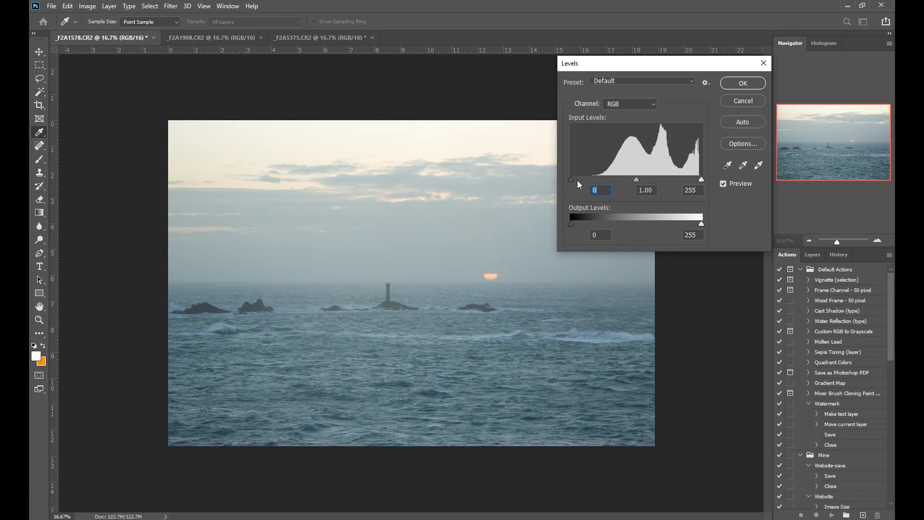
mouse_move(590, 179)
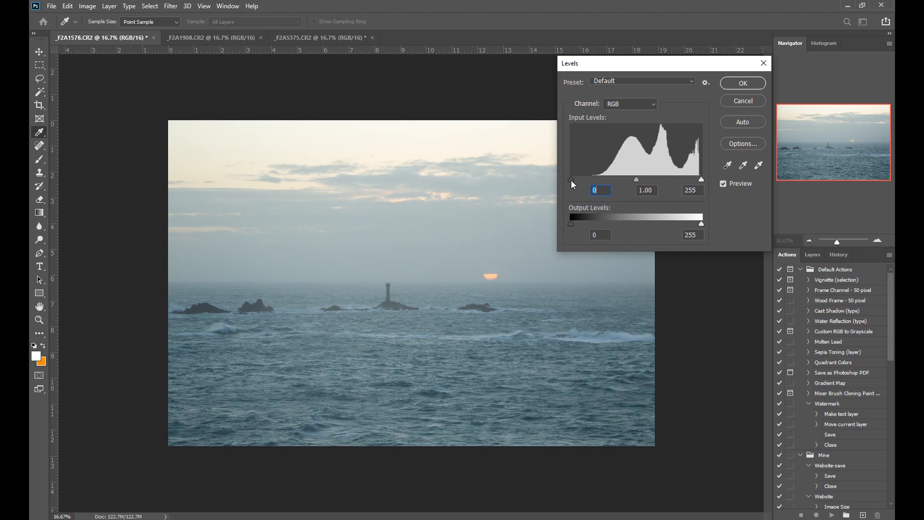
Set the seascape's black input point to 41 and white point to 252, comparing with preview.
left_click_drag(571, 179, 592, 179)
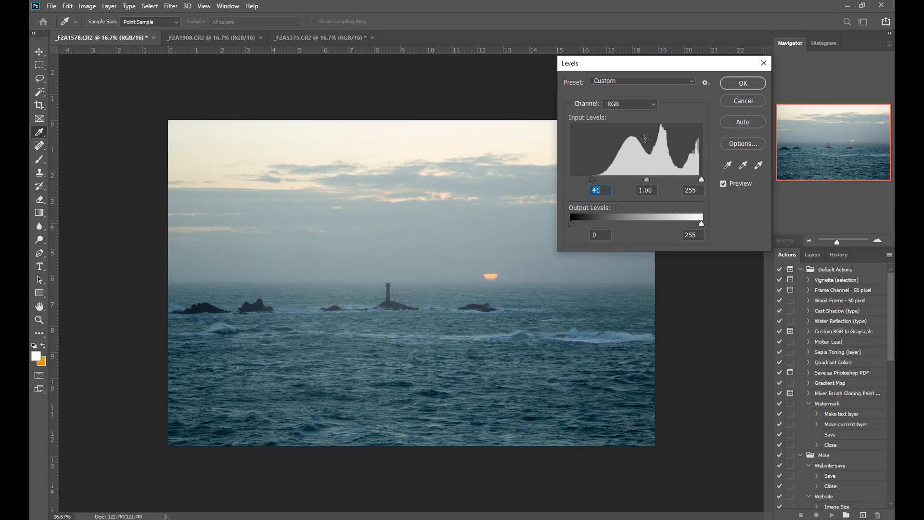
mouse_move(566, 181)
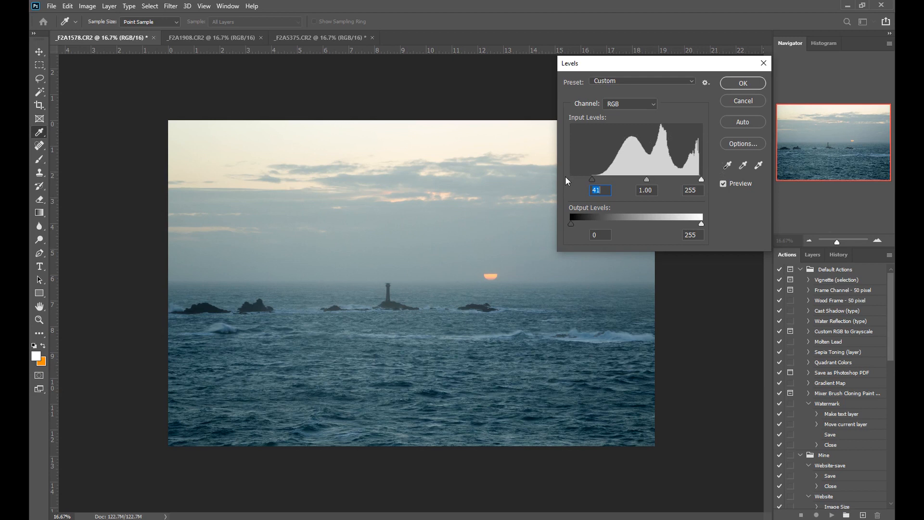
mouse_move(645, 142)
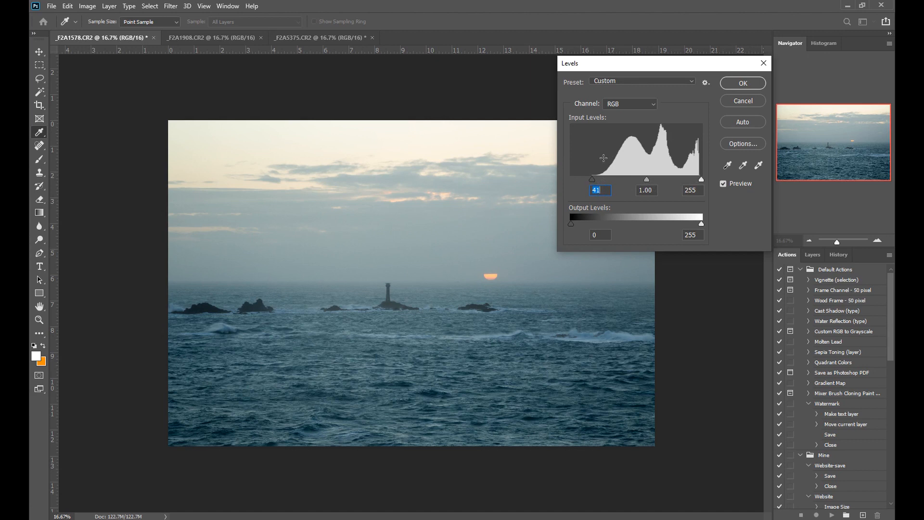
mouse_move(529, 231)
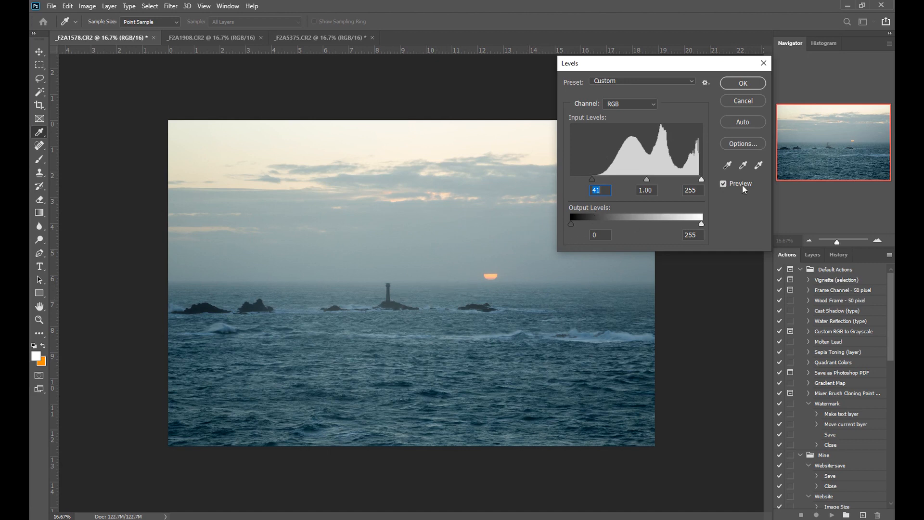
left_click(723, 183)
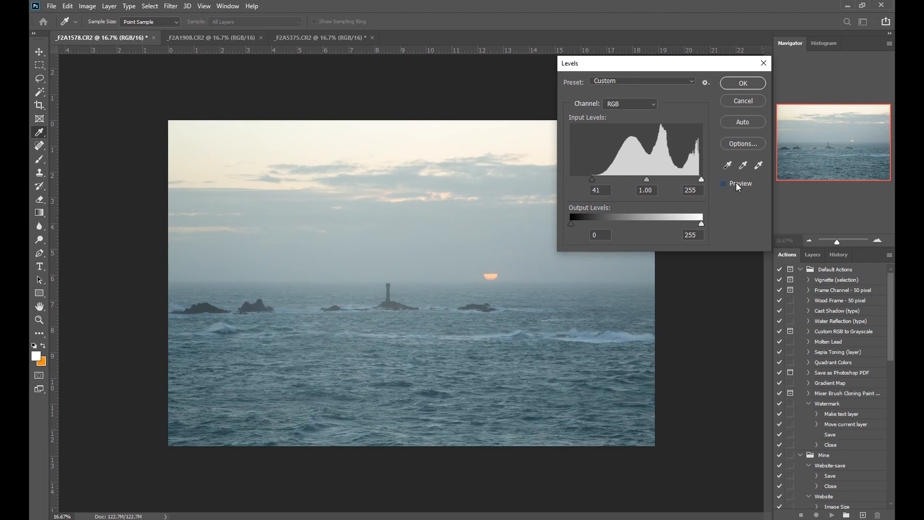
left_click(723, 183)
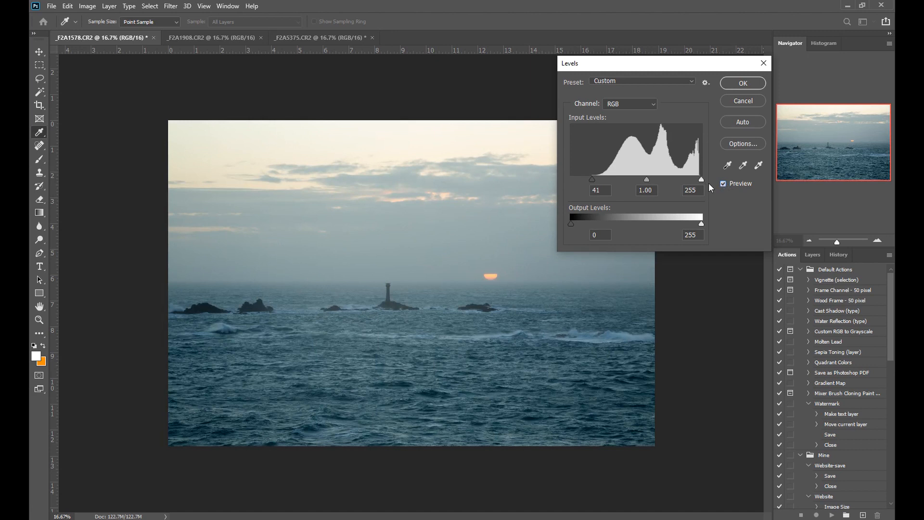
left_click_drag(701, 180, 699, 180)
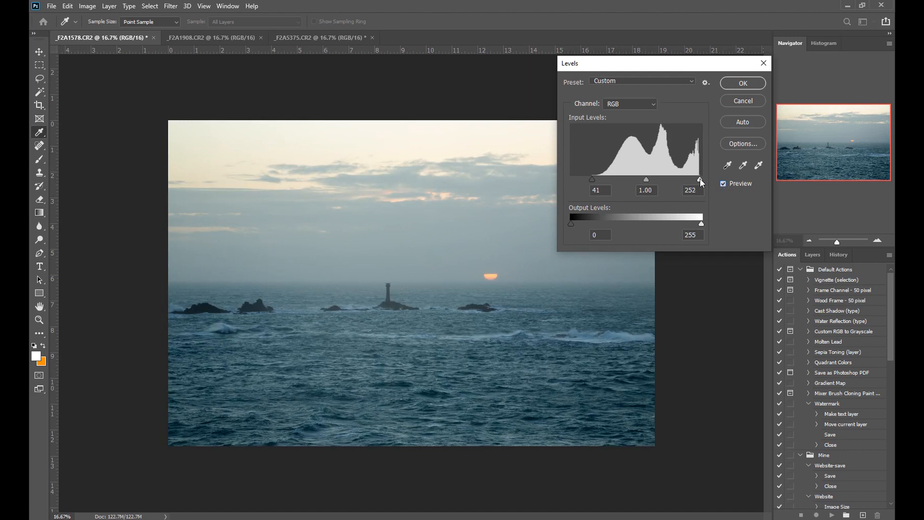
left_click_drag(701, 181, 702, 181)
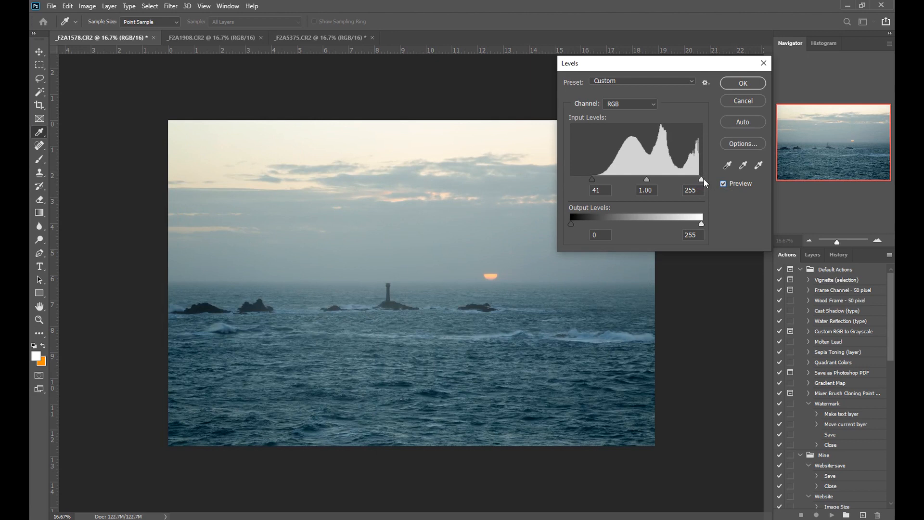
mouse_move(703, 182)
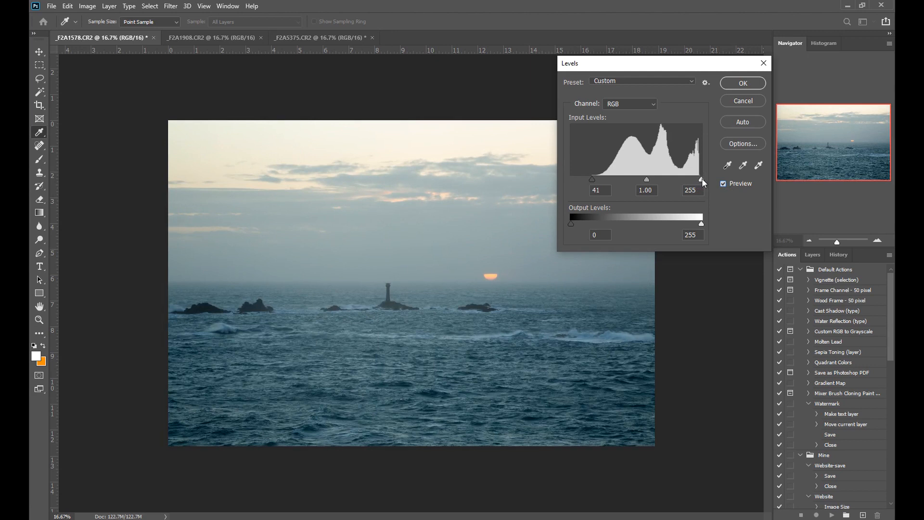
left_click_drag(702, 179, 700, 179)
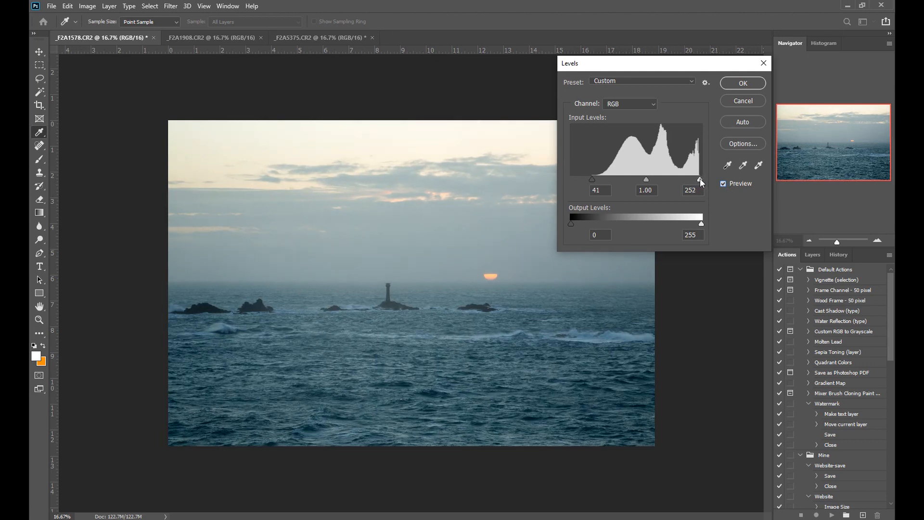
left_click(701, 179)
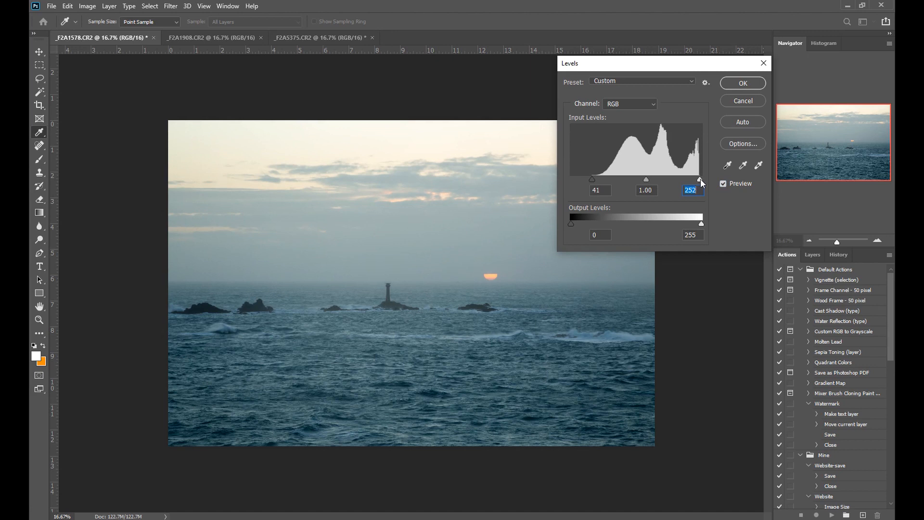
mouse_move(646, 181)
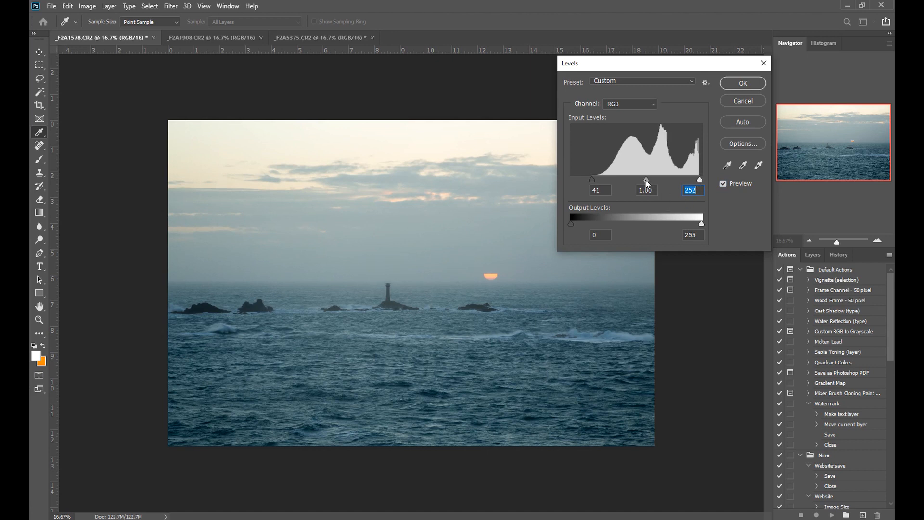
Darken the seascape's midtone gamma to about 0.89 after trying values near 1.08 and 1.02.
left_click_drag(647, 179, 644, 179)
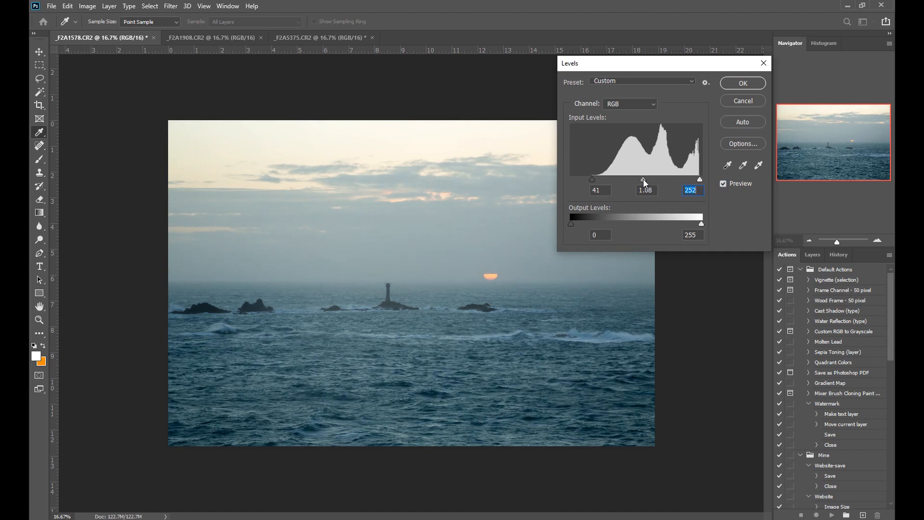
left_click_drag(644, 179, 647, 179)
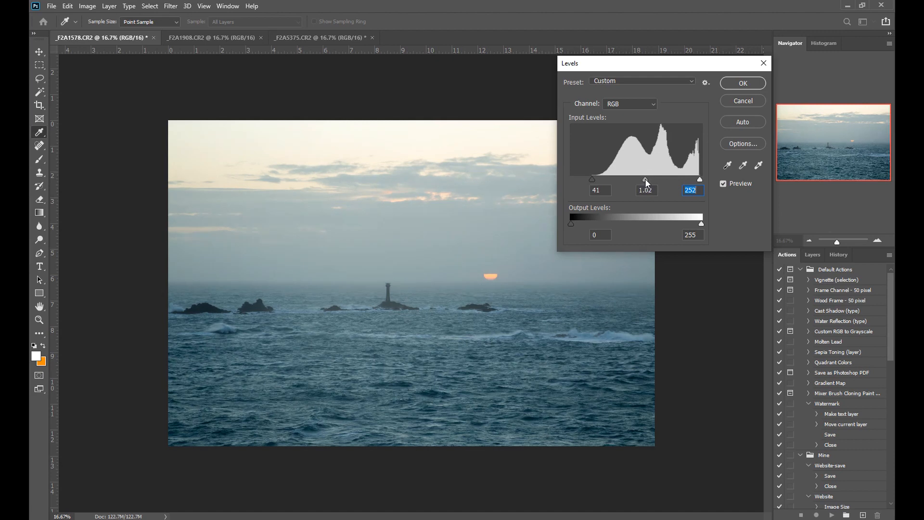
left_click_drag(646, 179, 644, 180)
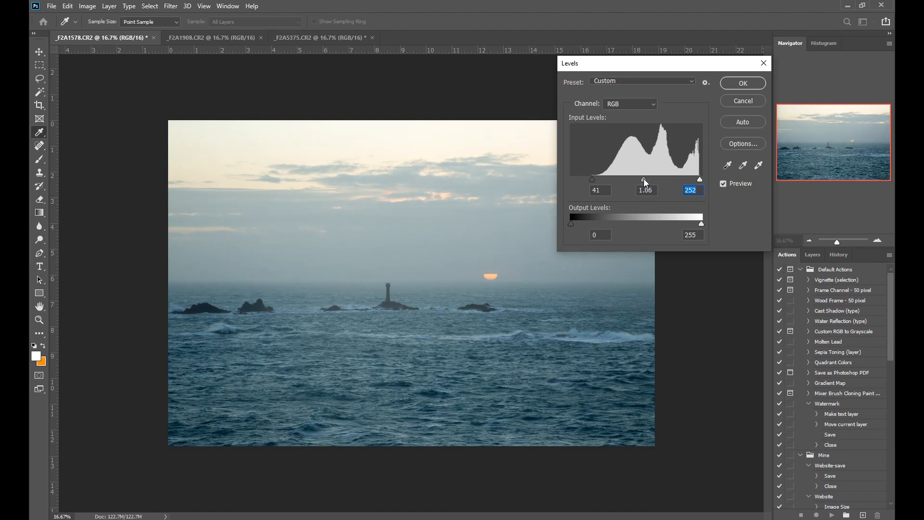
left_click_drag(642, 179, 652, 179)
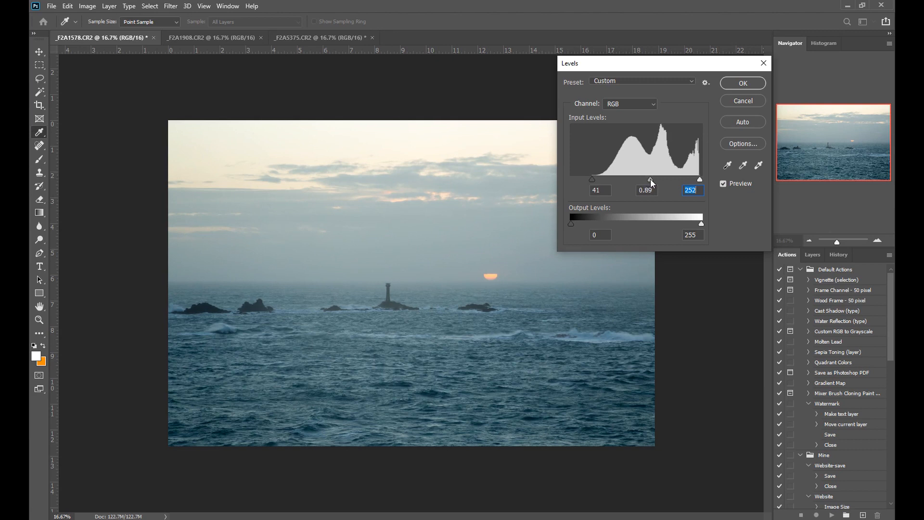
left_click_drag(653, 179, 646, 179)
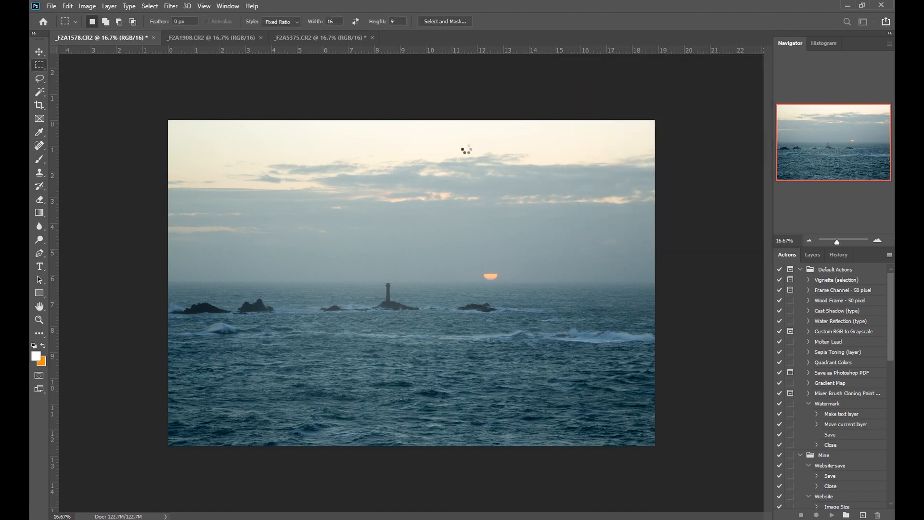
left_click(87, 6)
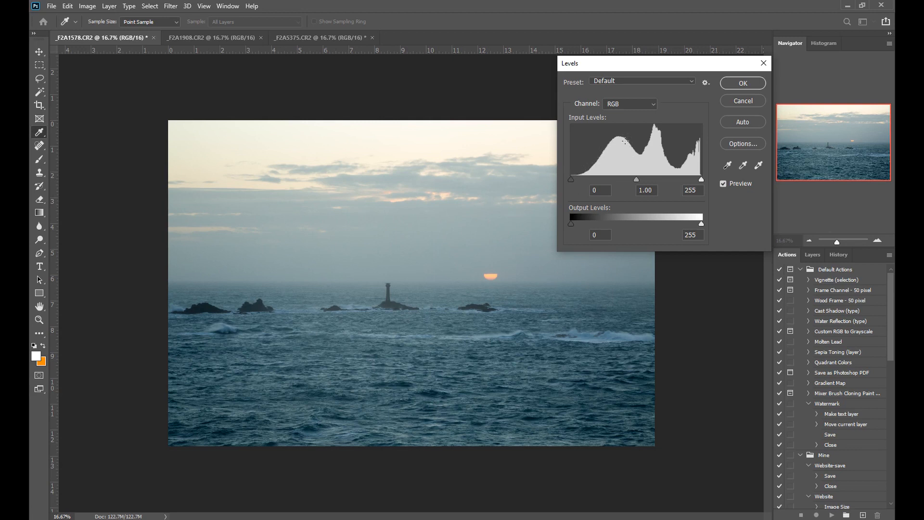
mouse_move(629, 148)
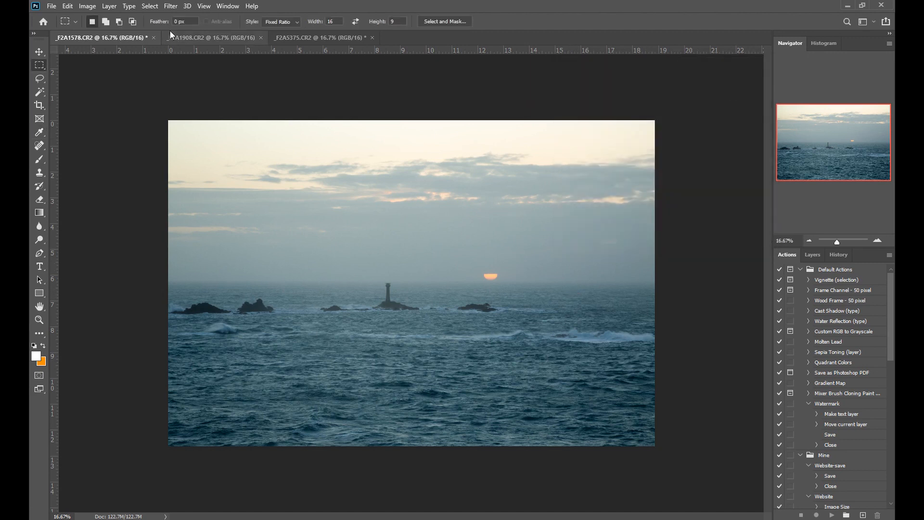
On the snowy mountain photo, apply Levels with black point 30 and white point 224.
left_click(207, 37)
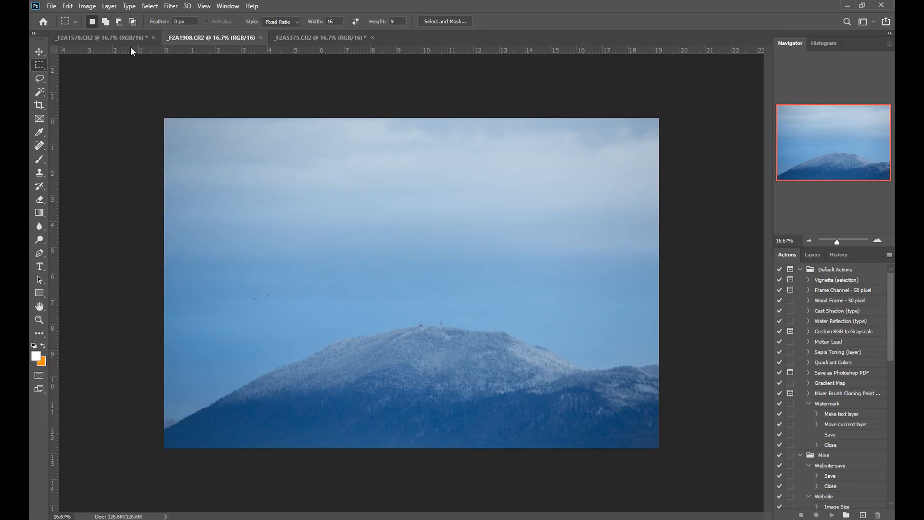
left_click(88, 6)
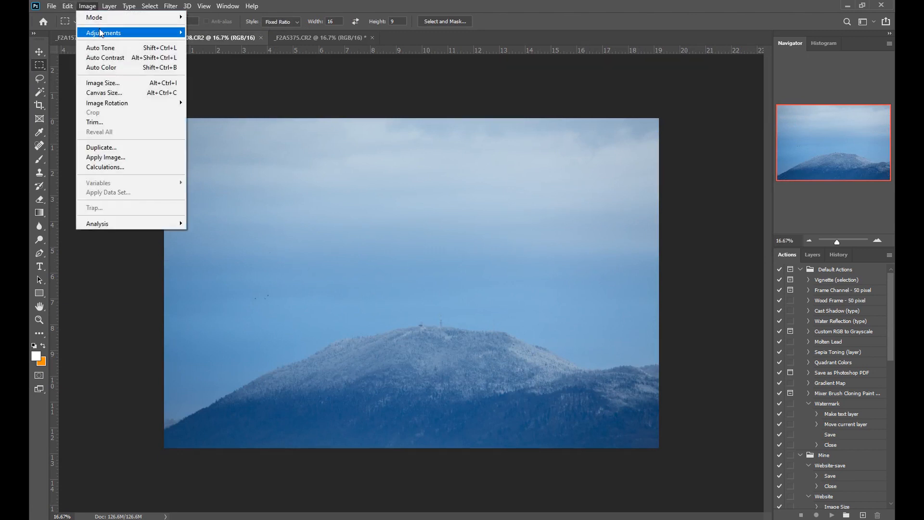
left_click(101, 32)
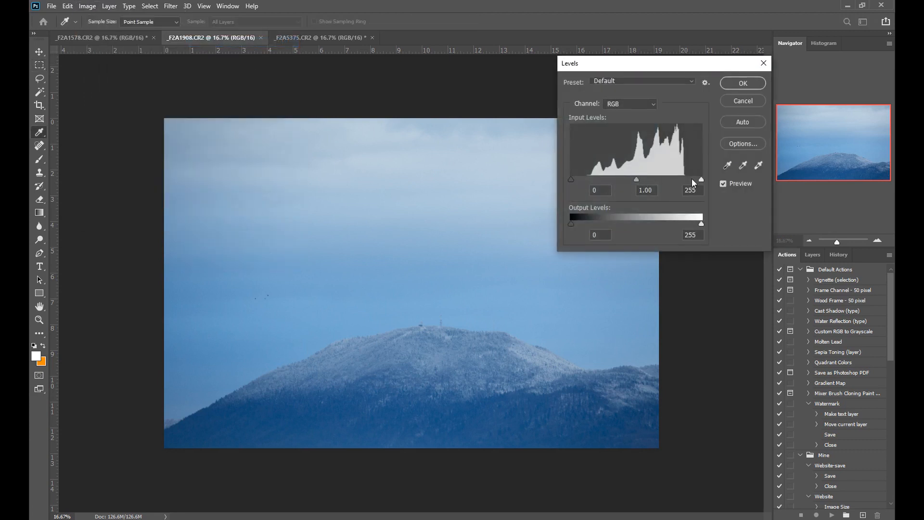
mouse_move(701, 179)
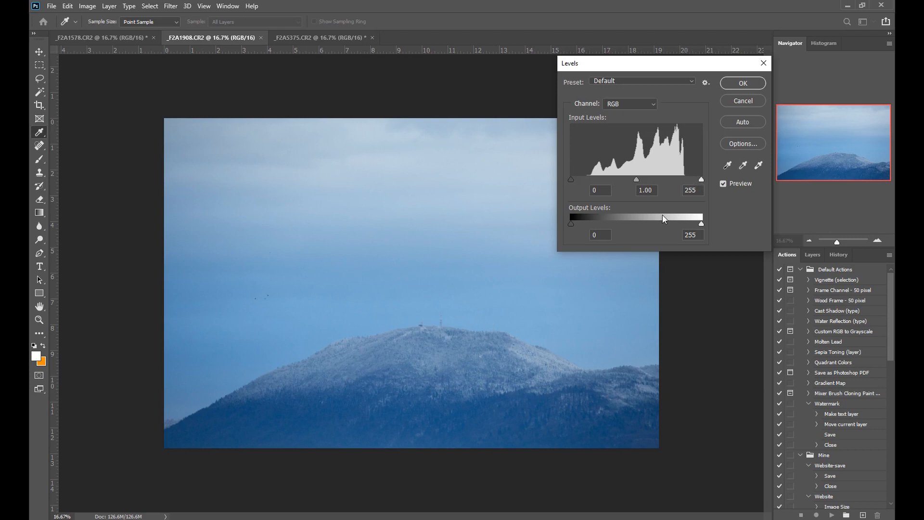
left_click_drag(570, 179, 582, 179)
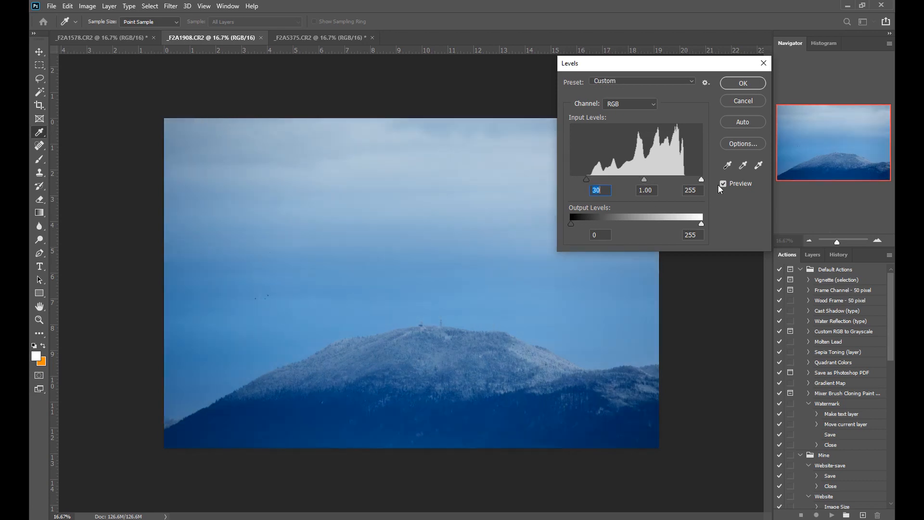
left_click_drag(701, 179, 685, 179)
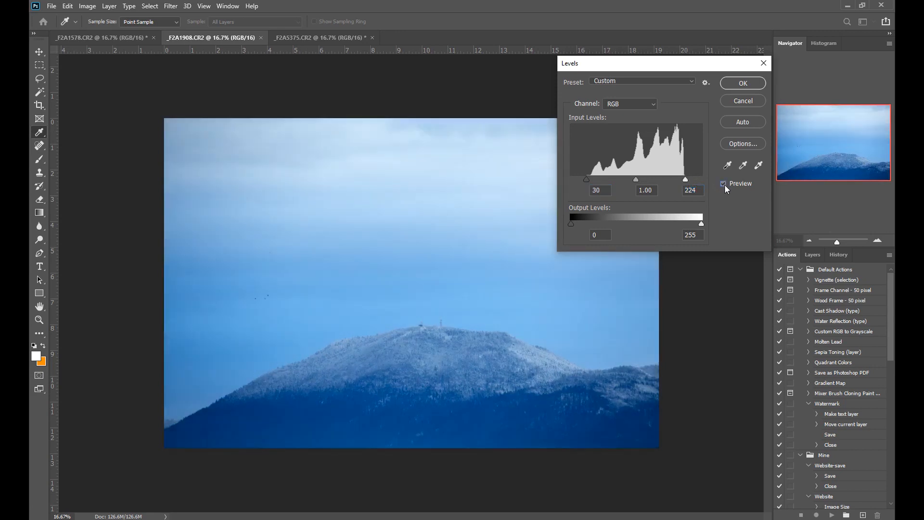
left_click(724, 183)
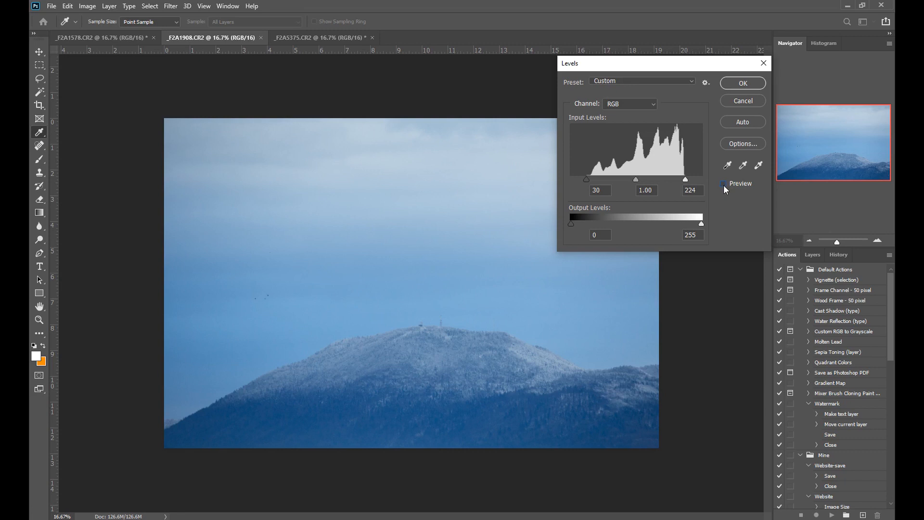
left_click(723, 183)
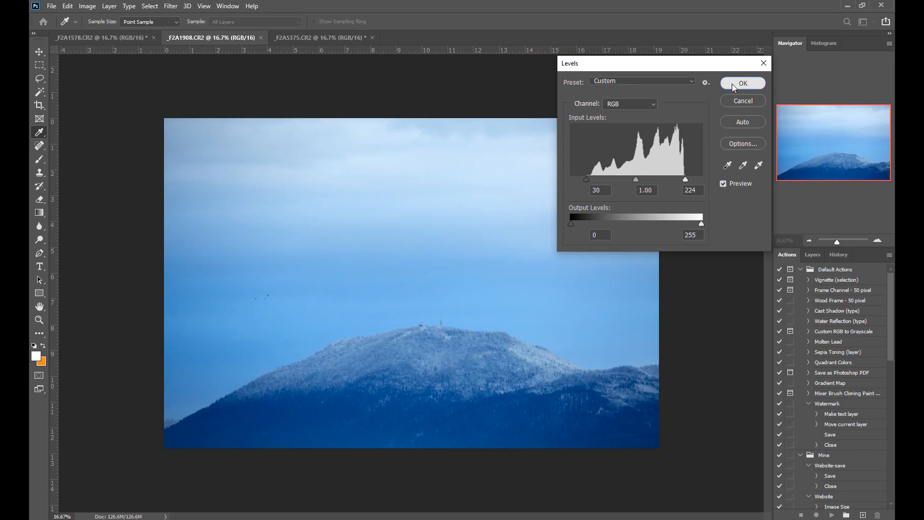
left_click(743, 83)
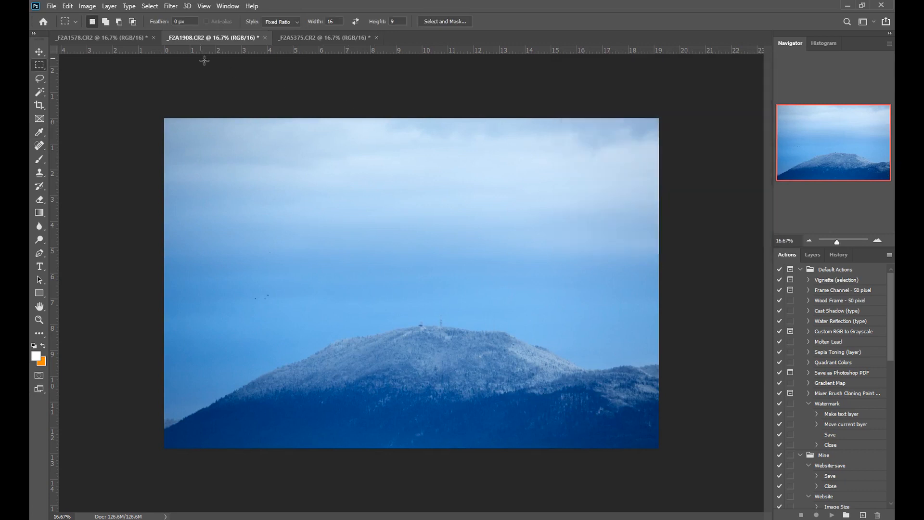
Reopen Levels on the mountain photo to inspect the adjusted histogram.
left_click(87, 6)
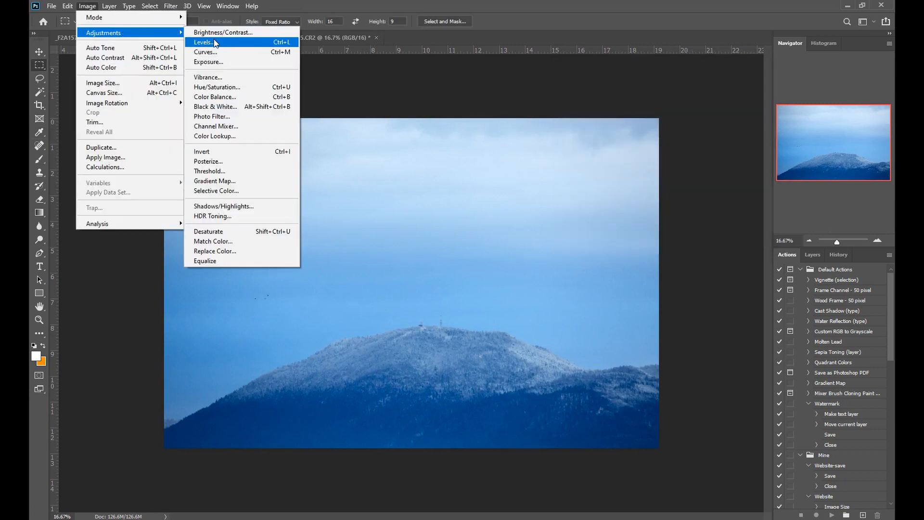
left_click(200, 42)
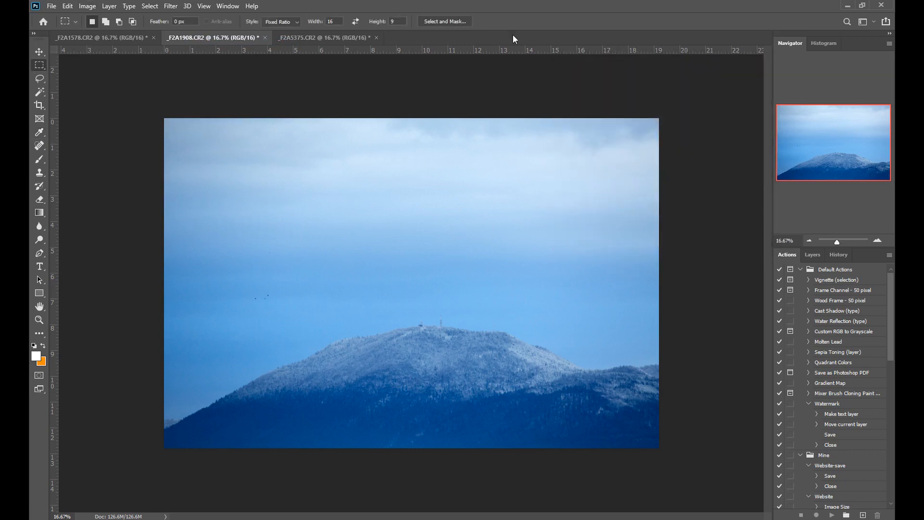
On the storm photo, set Levels black point to 32 and white point to 225.
left_click(323, 37)
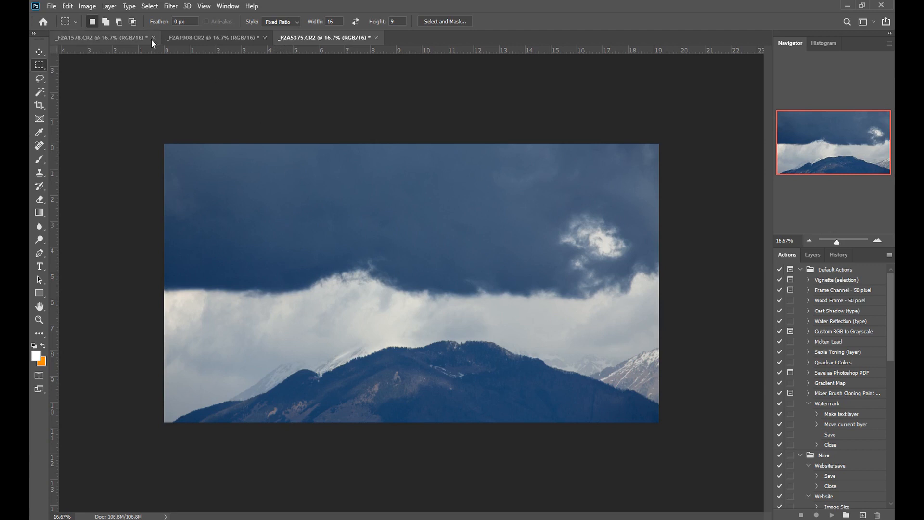
left_click(87, 6)
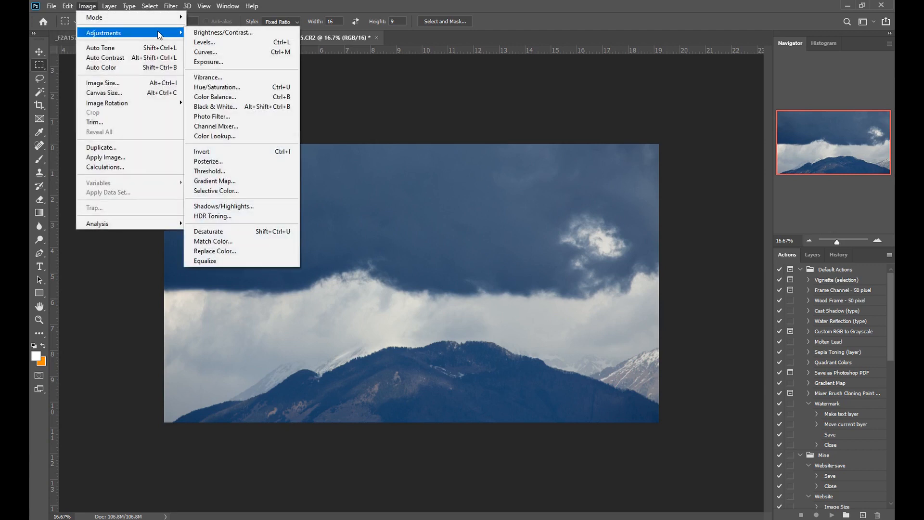
left_click(205, 43)
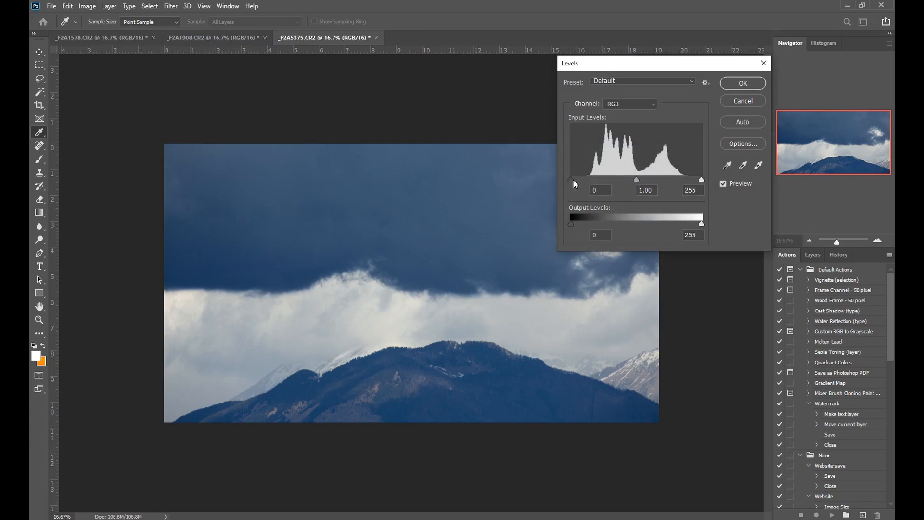
left_click_drag(571, 179, 585, 179)
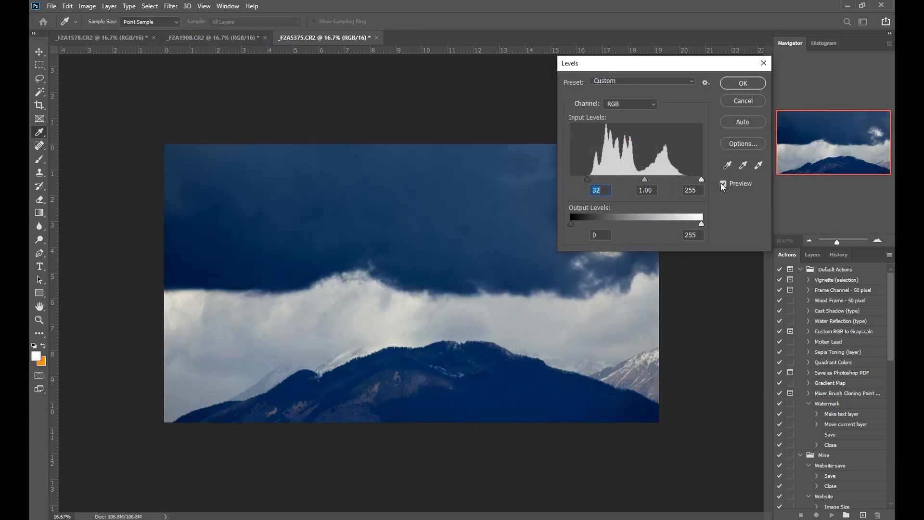
left_click_drag(702, 179, 687, 179)
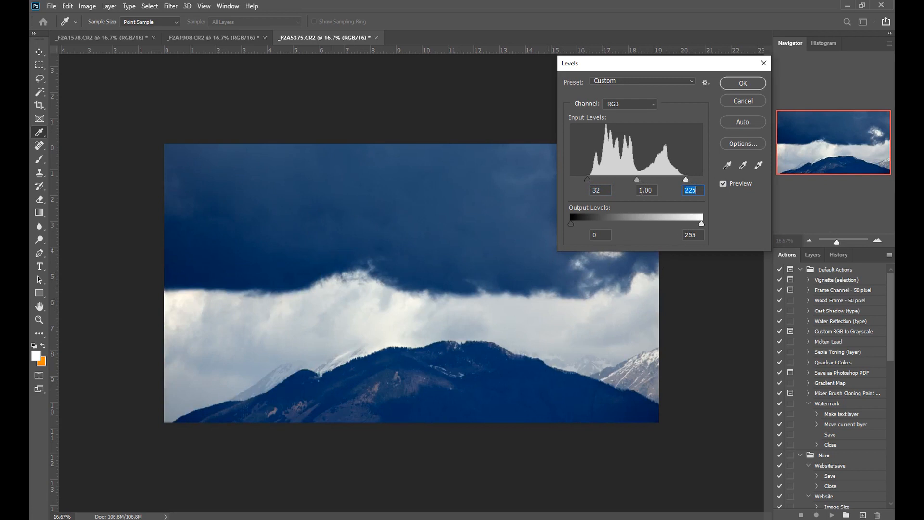
Experiment with the storm photo's midtone gamma around 1.10–1.14, settling near 1.02.
left_click_drag(637, 179, 634, 179)
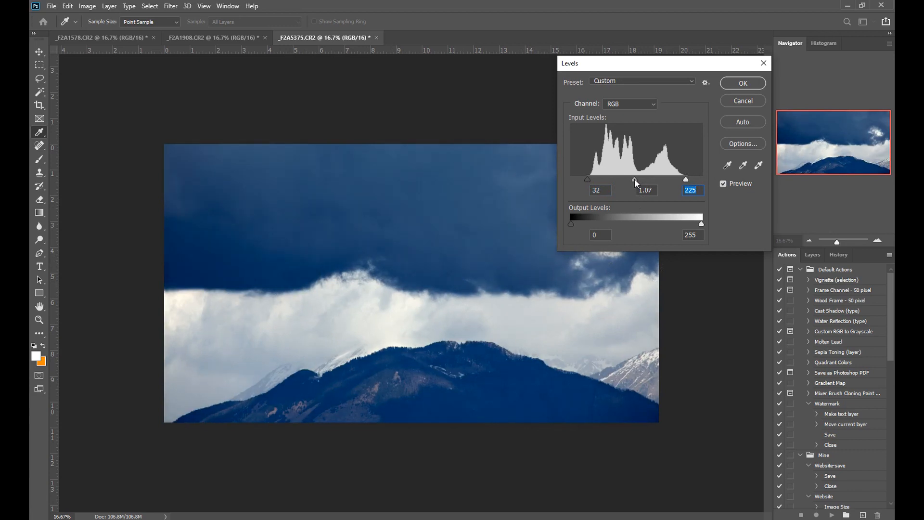
left_click_drag(634, 179, 642, 179)
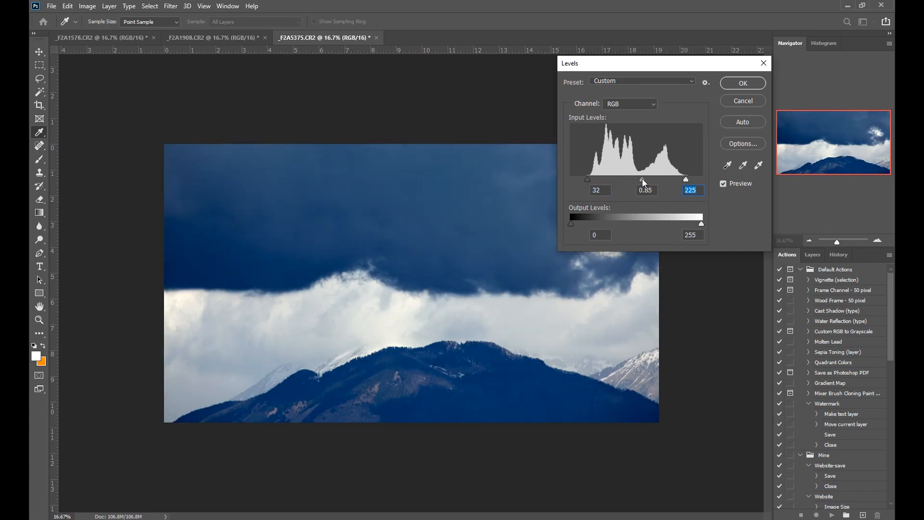
left_click_drag(643, 179, 634, 180)
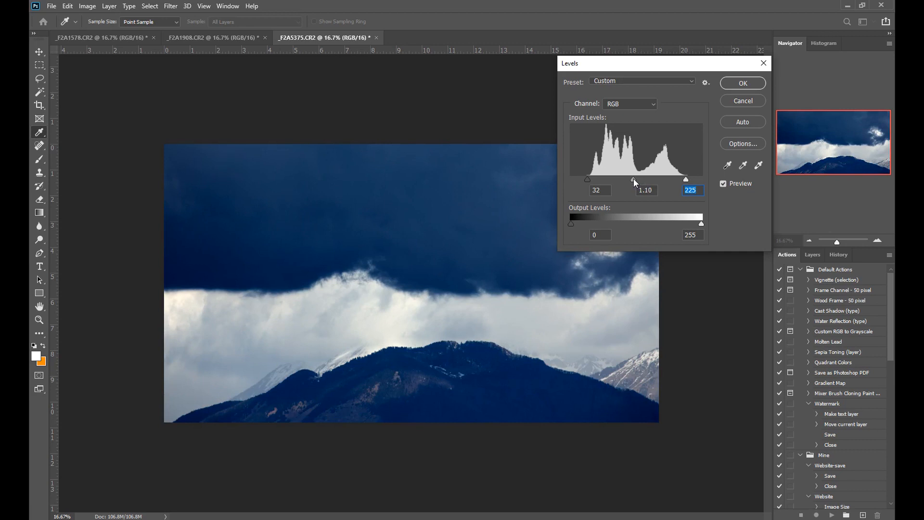
left_click_drag(635, 178, 635, 178)
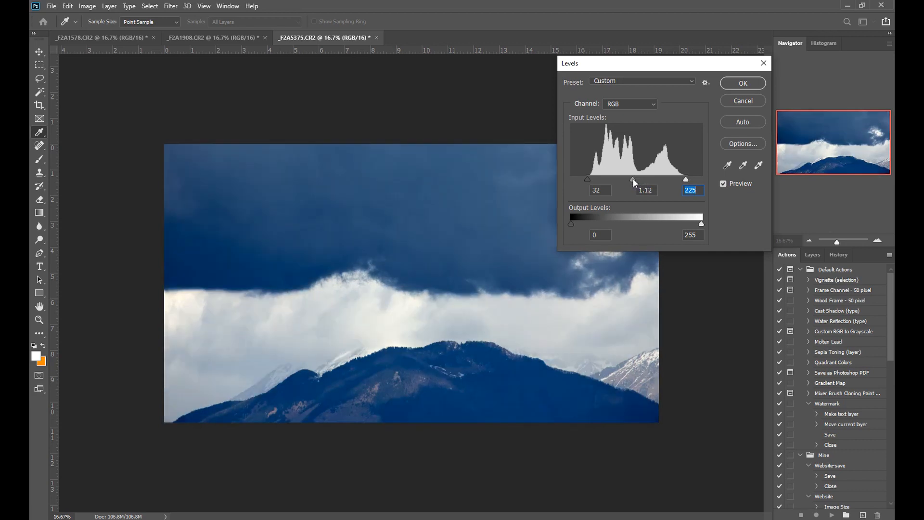
left_click_drag(634, 178, 635, 179)
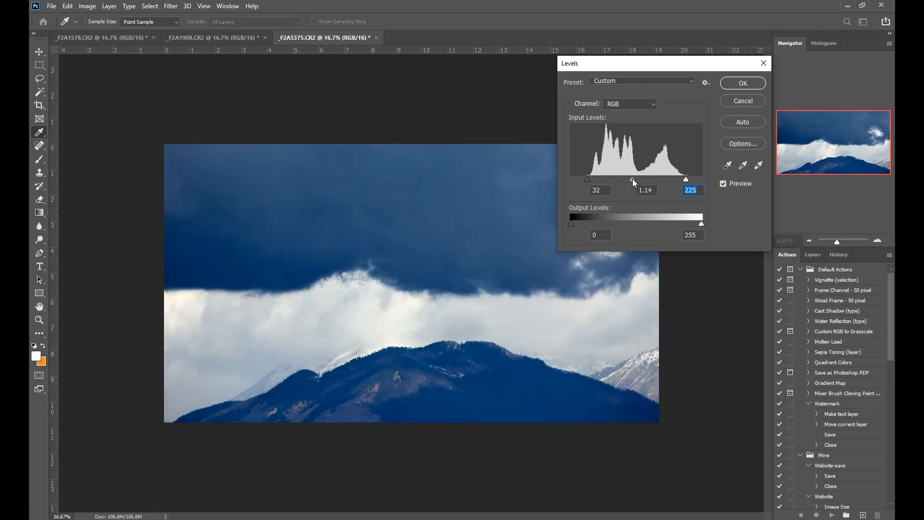
left_click_drag(633, 179, 632, 179)
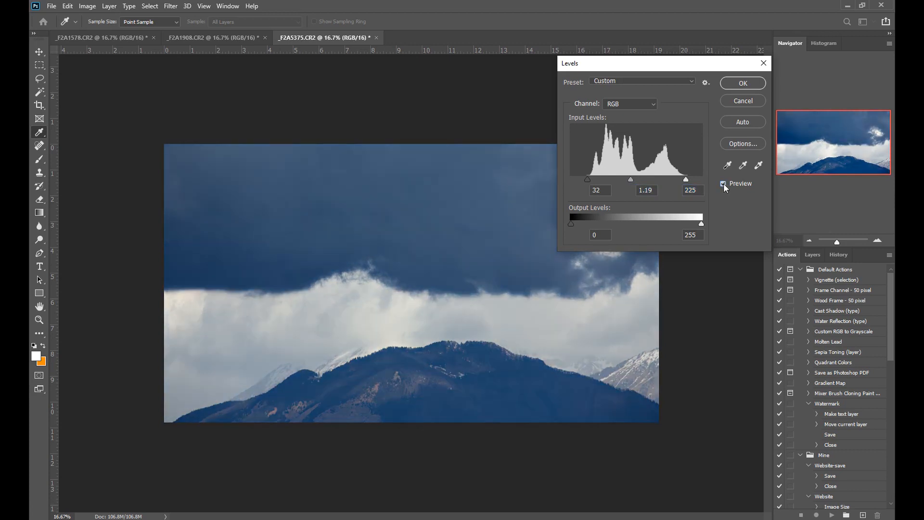
left_click_drag(630, 179, 637, 179)
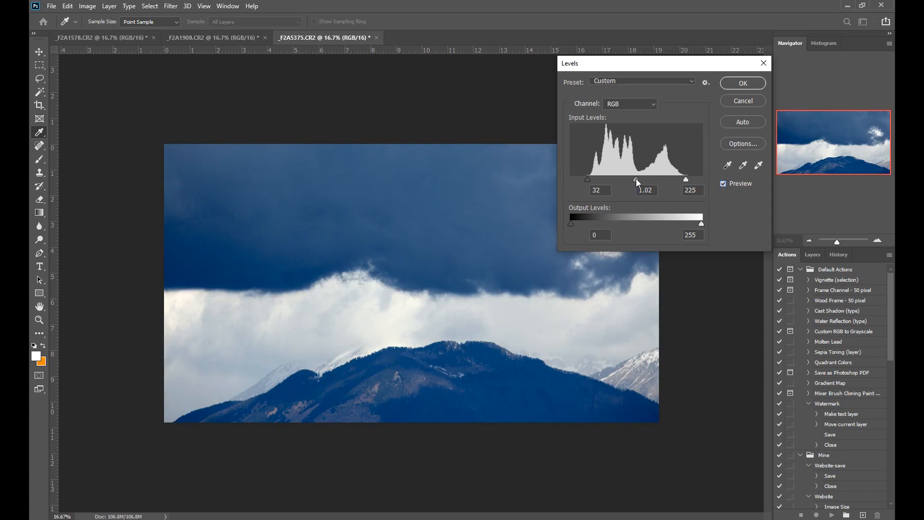
left_click_drag(637, 179, 633, 179)
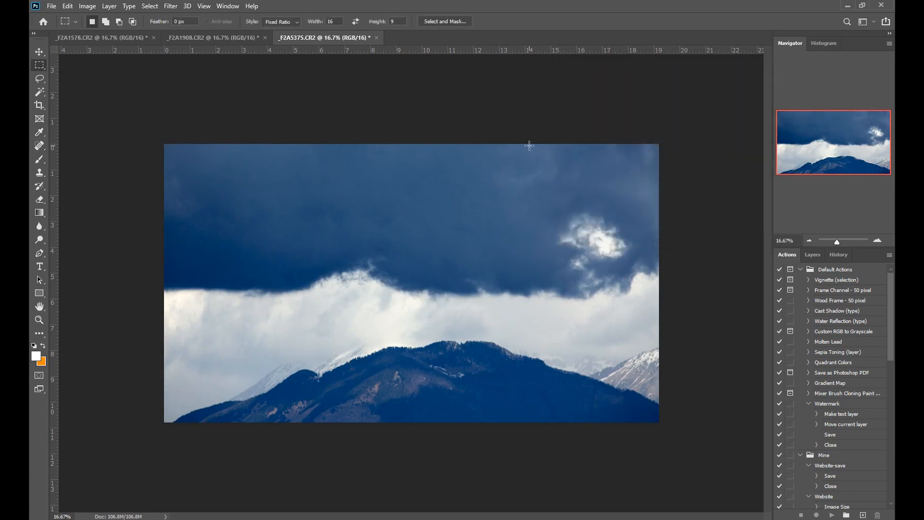
mouse_move(398, 281)
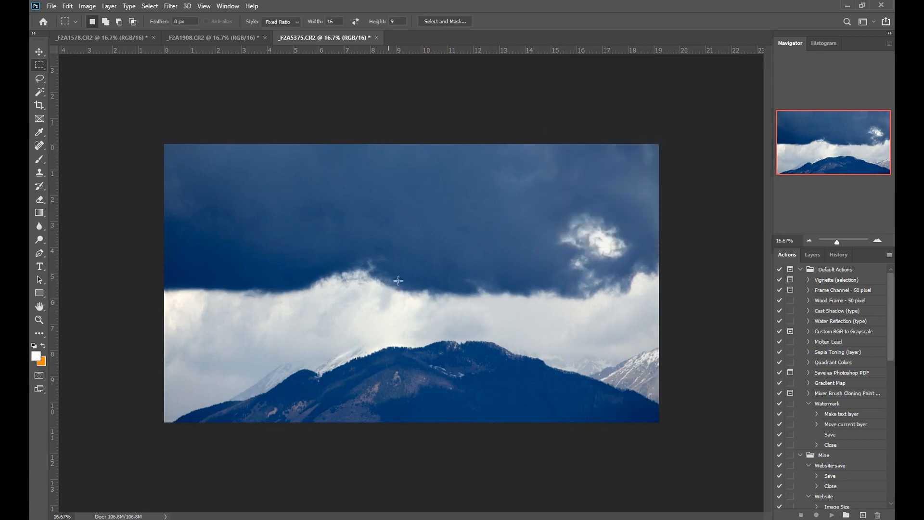
mouse_move(340, 308)
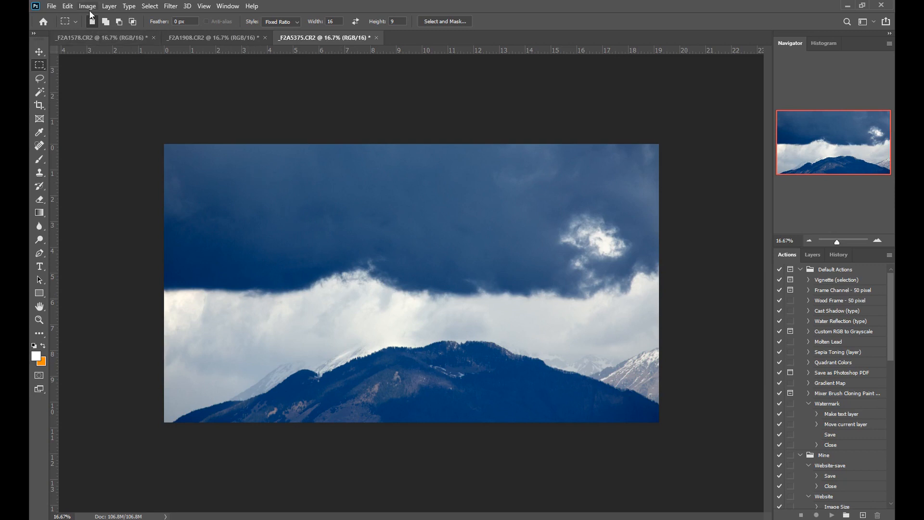
Apply Hue/Saturation to the storm photo's Blues only, lowering saturation to -34.
left_click(87, 6)
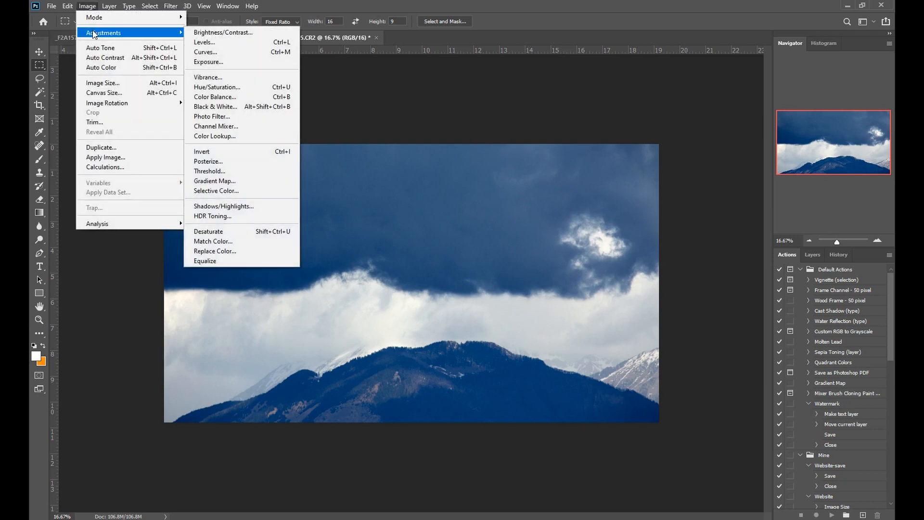
mouse_move(239, 87)
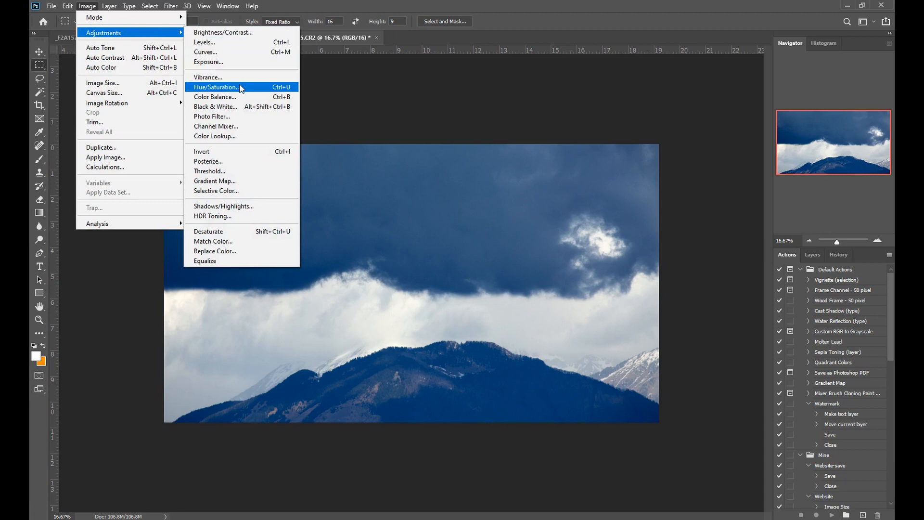
left_click(217, 86)
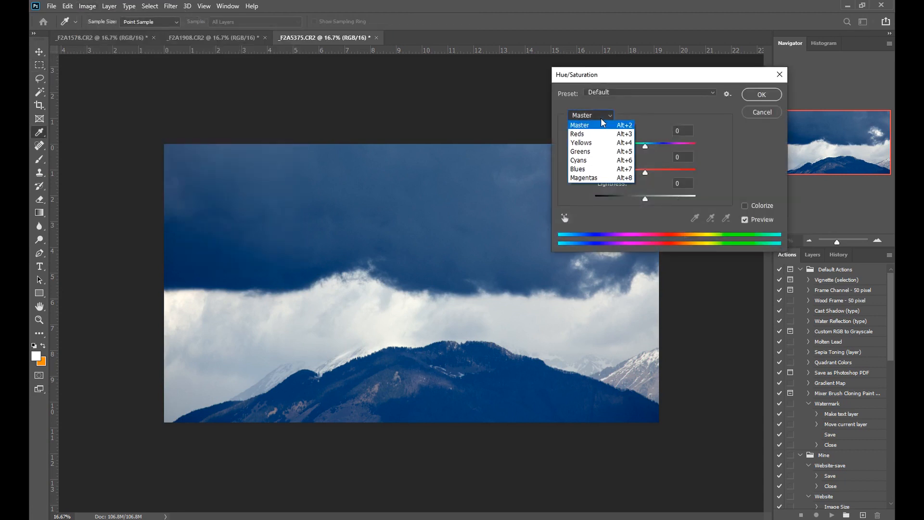
left_click(577, 168)
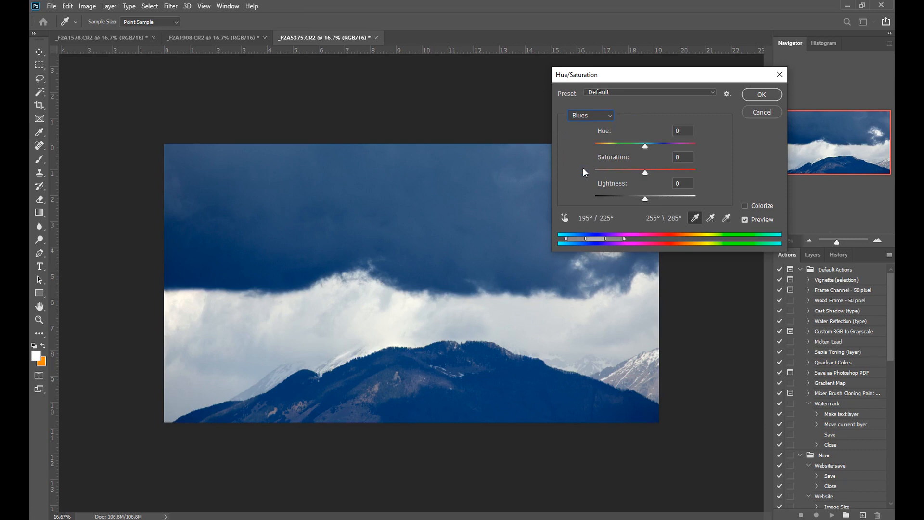
left_click_drag(644, 172, 645, 172)
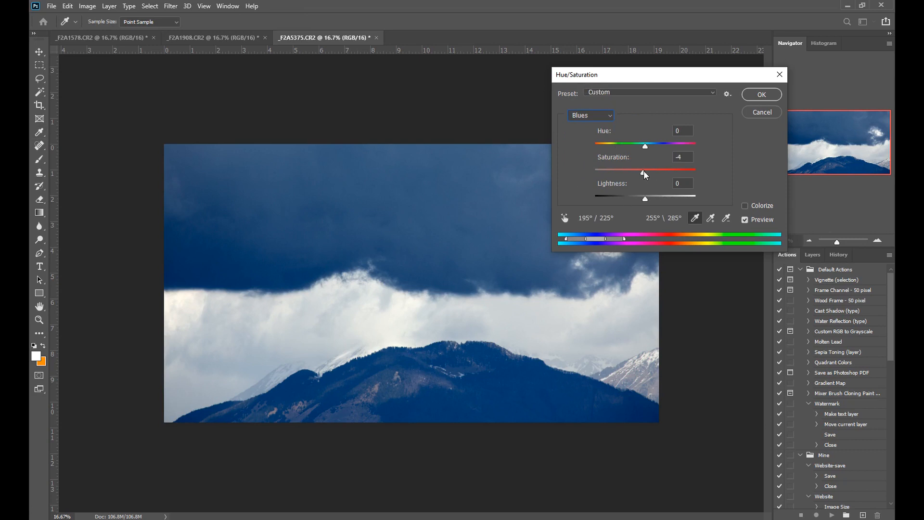
left_click_drag(644, 170, 630, 170)
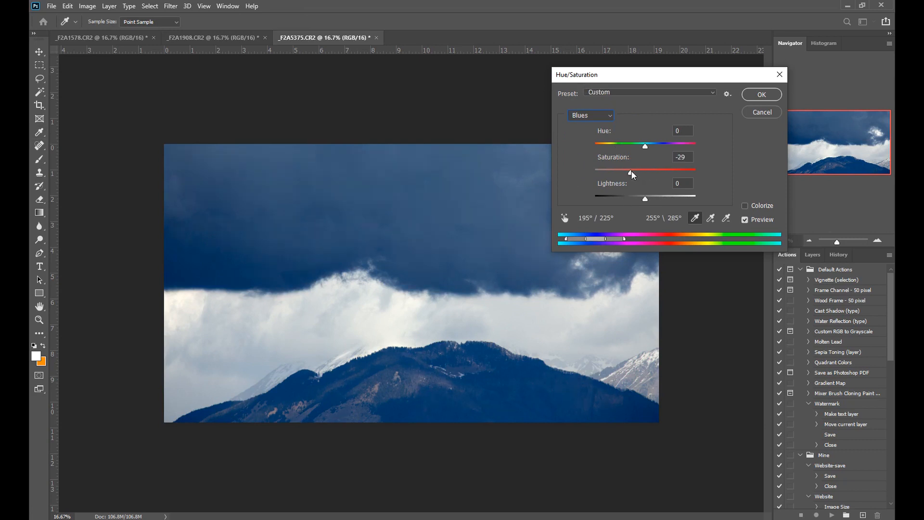
left_click_drag(633, 170, 631, 169)
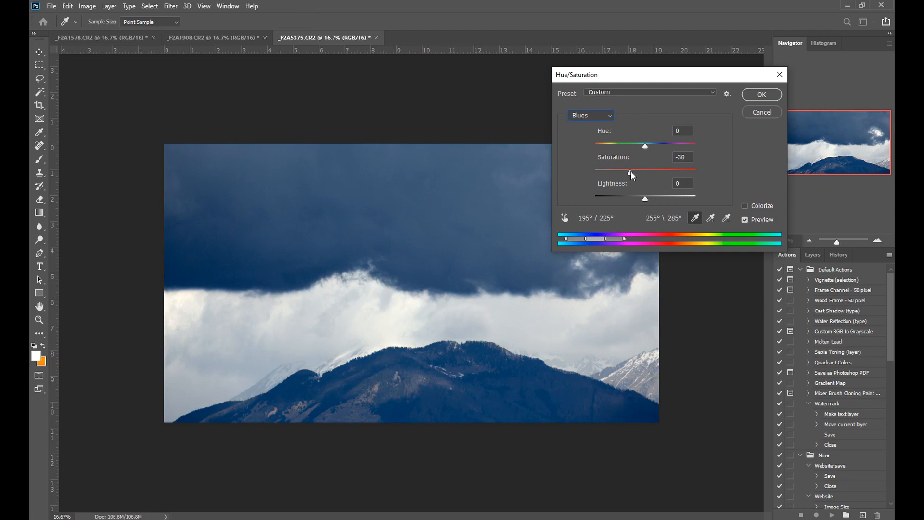
left_click_drag(631, 172, 628, 172)
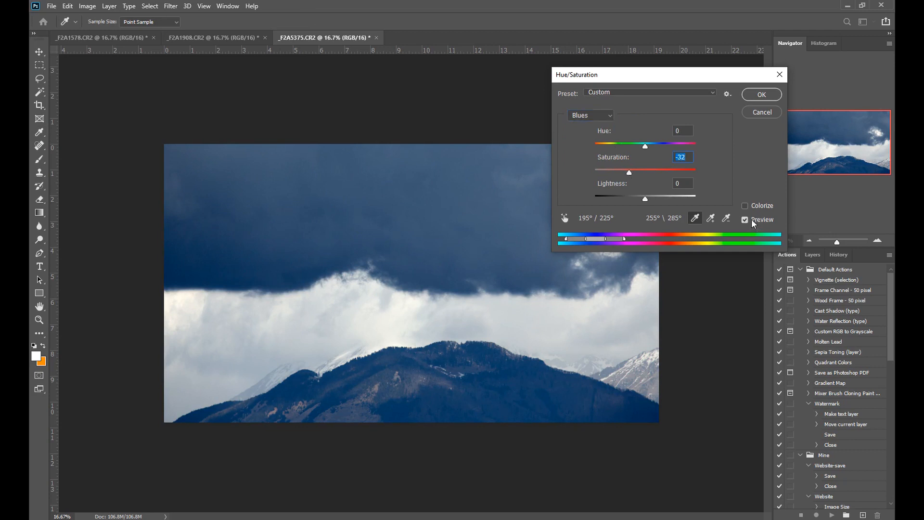
mouse_move(753, 223)
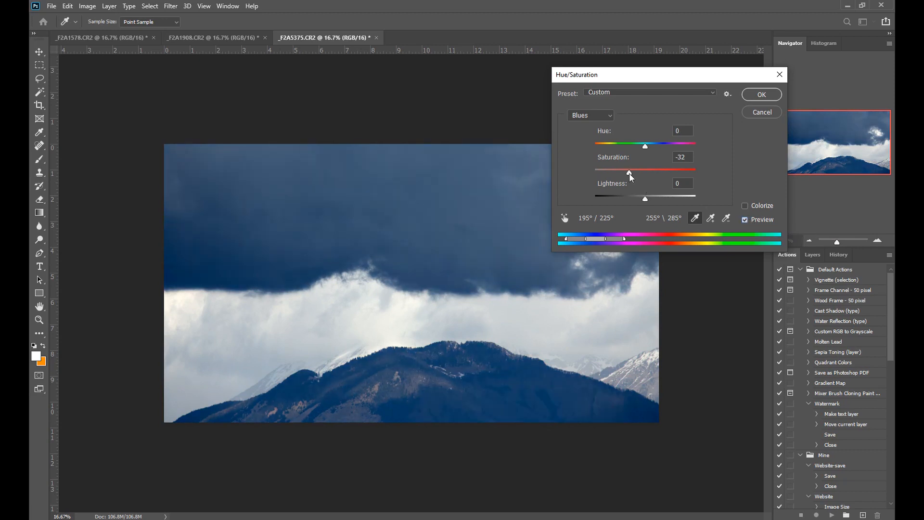
left_click_drag(629, 170, 627, 172)
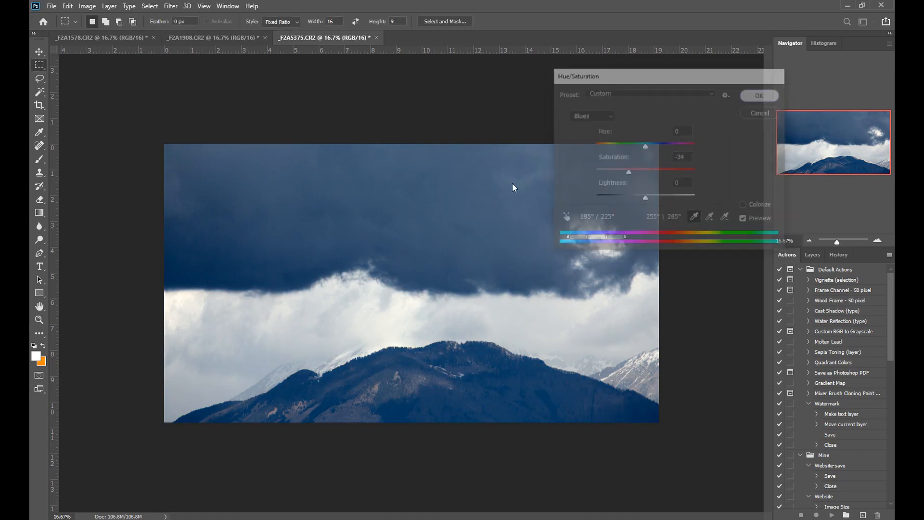
left_click(759, 95)
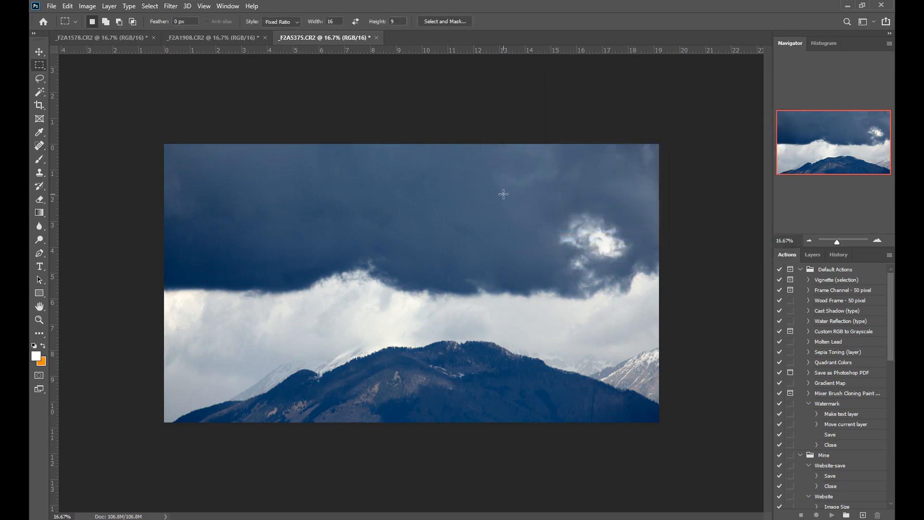
mouse_move(488, 179)
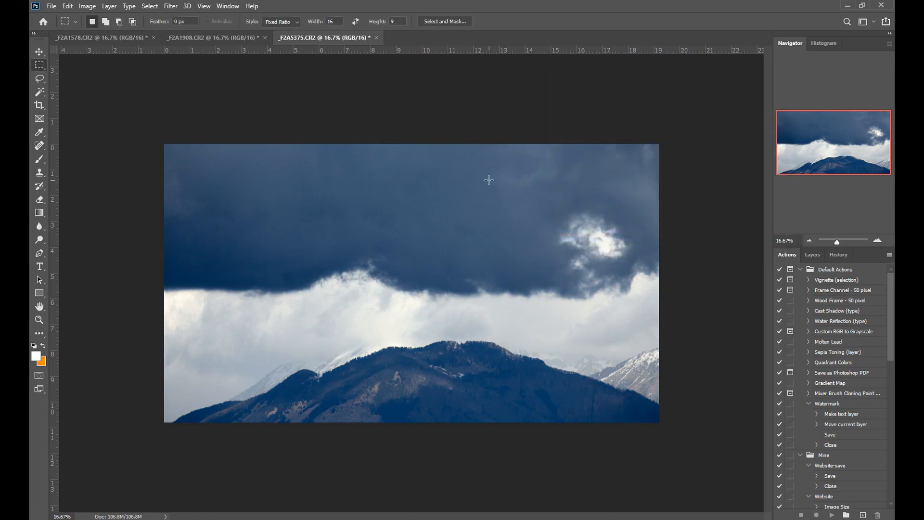
Return to the sea sunset photo and pull a Curves shadow point down slightly.
left_click(96, 38)
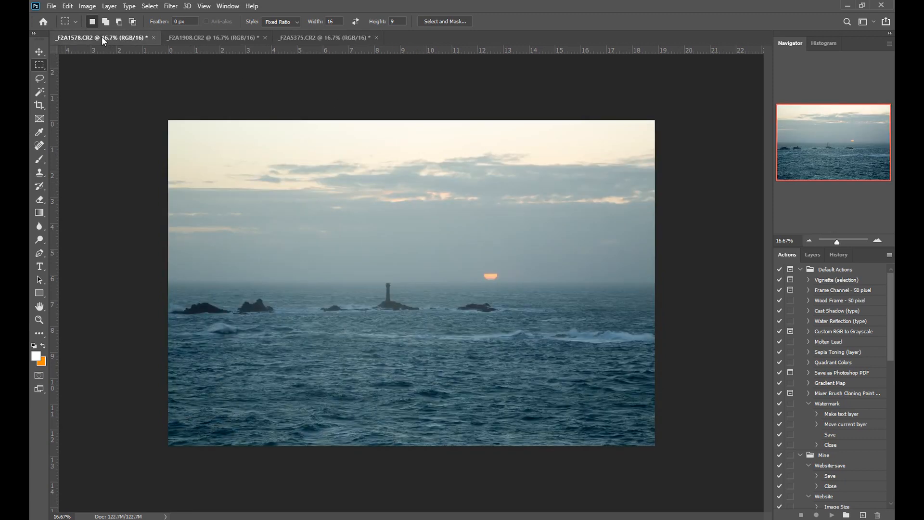
left_click(318, 37)
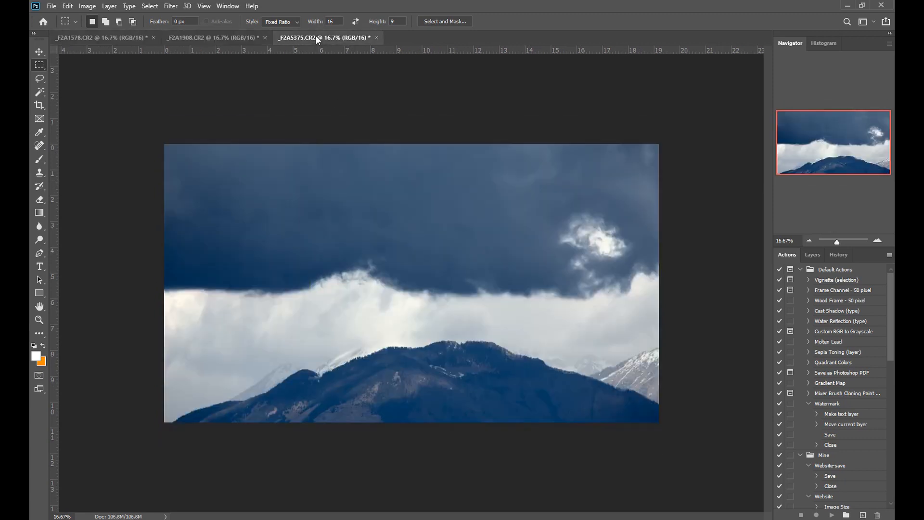
left_click(102, 36)
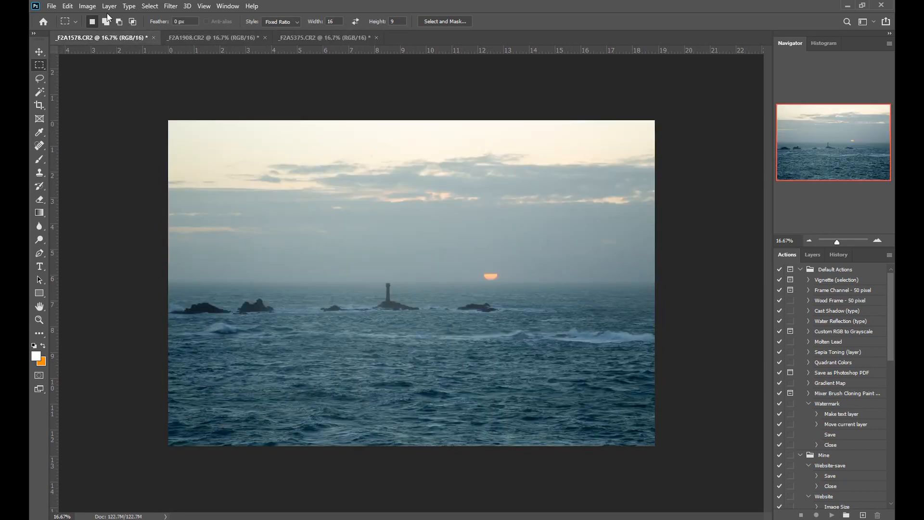
left_click(87, 6)
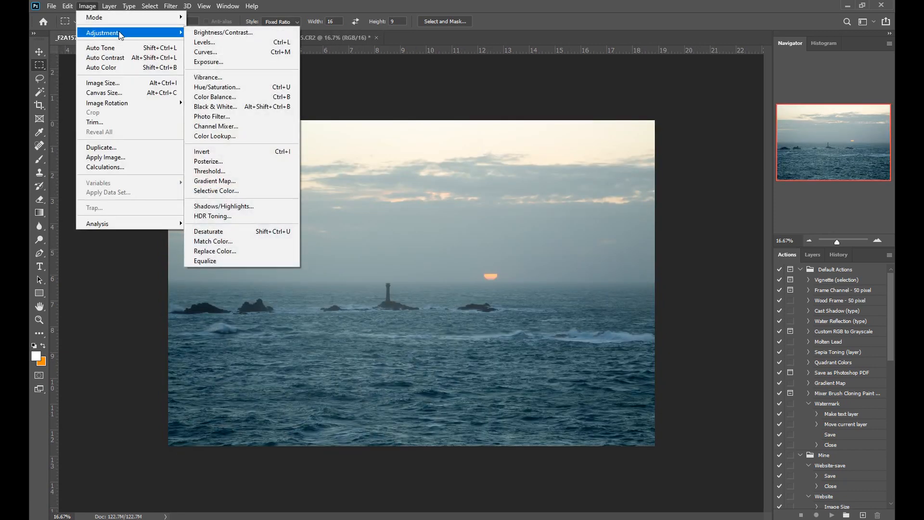
mouse_move(206, 52)
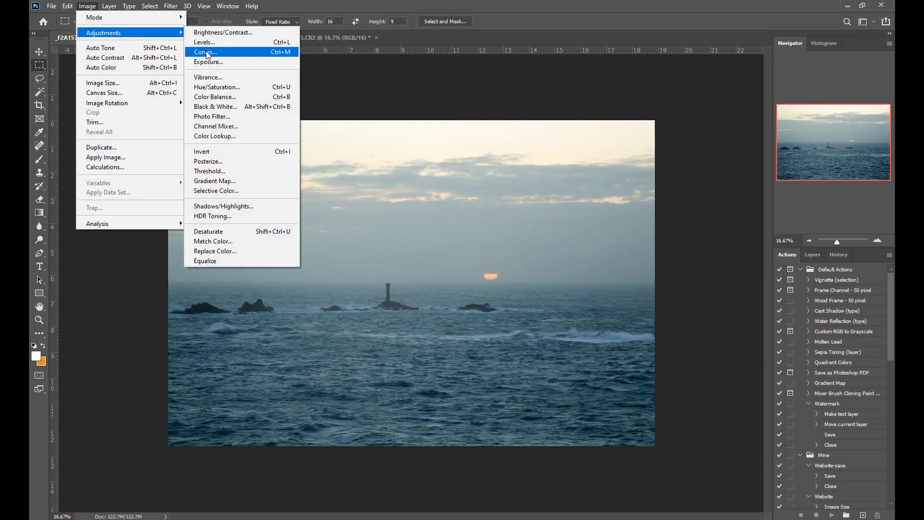
left_click(205, 52)
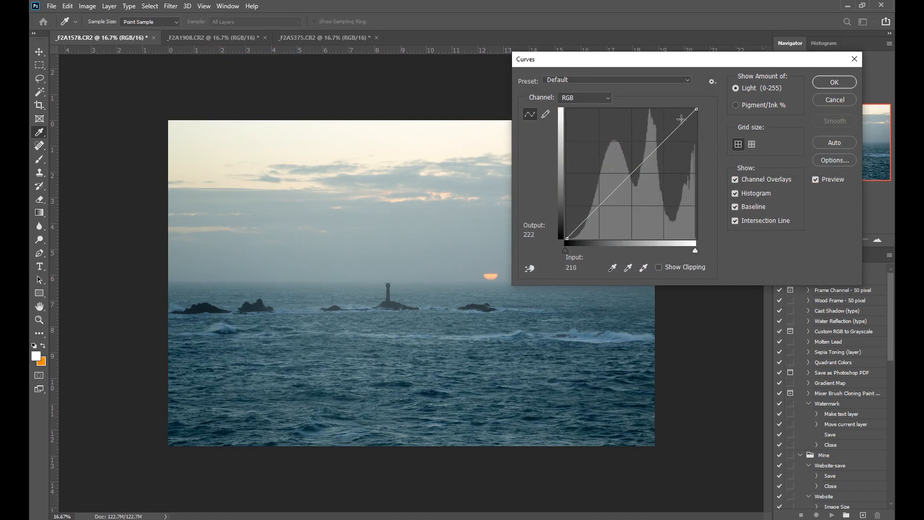
left_click_drag(682, 118, 597, 208)
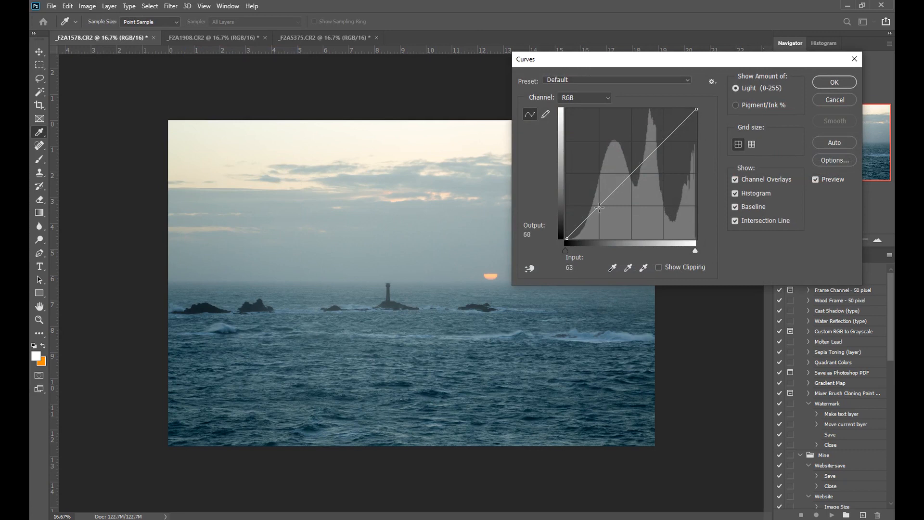
left_click_drag(598, 207, 597, 209)
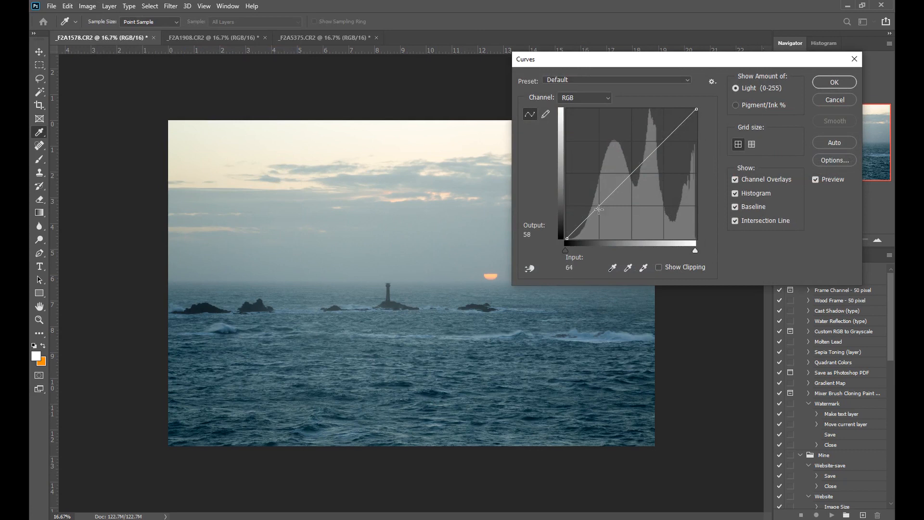
left_click_drag(597, 208, 600, 206)
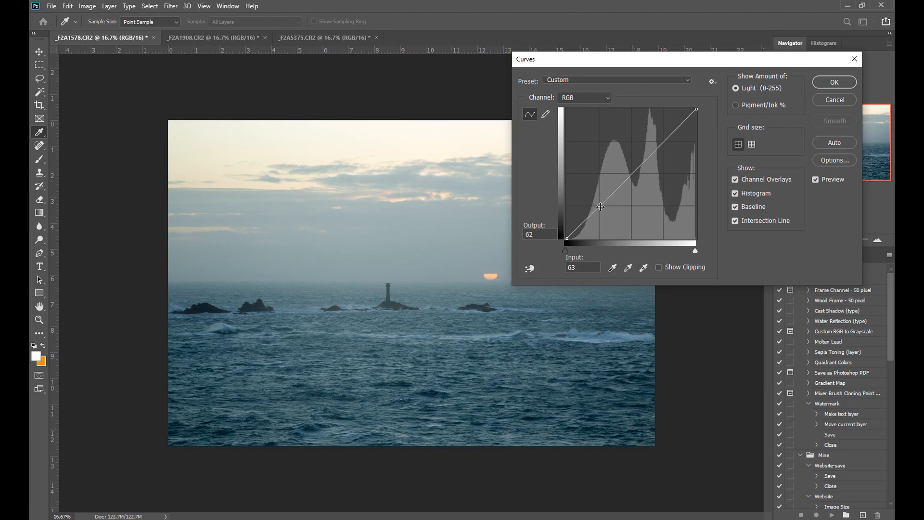
left_click_drag(600, 207, 601, 209)
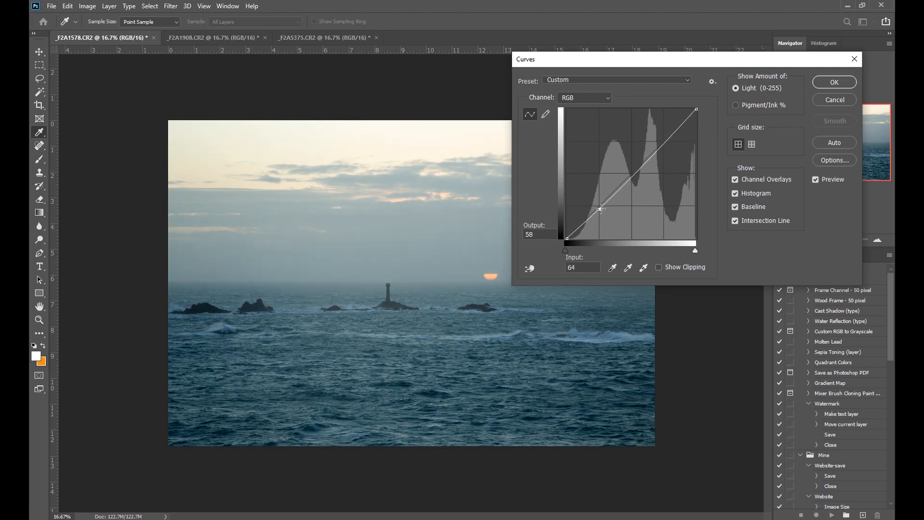
left_click_drag(600, 208, 600, 209)
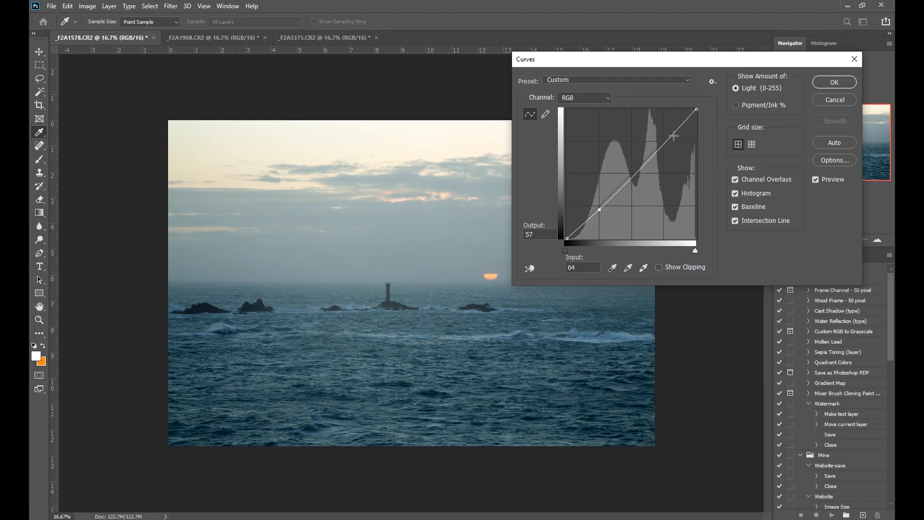
Lift a highlight point to complete the gentle S-curve, comparing with preview off and on.
left_click_drag(672, 134, 664, 141)
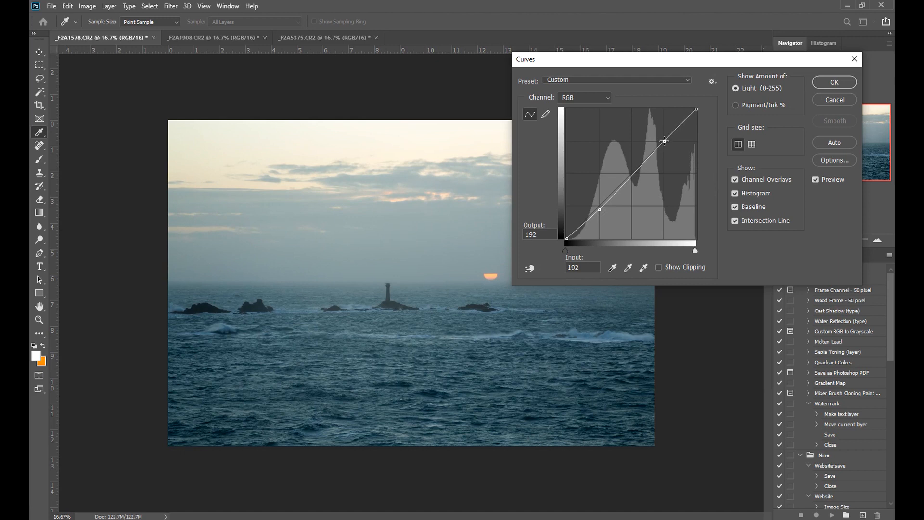
left_click_drag(664, 142, 663, 138)
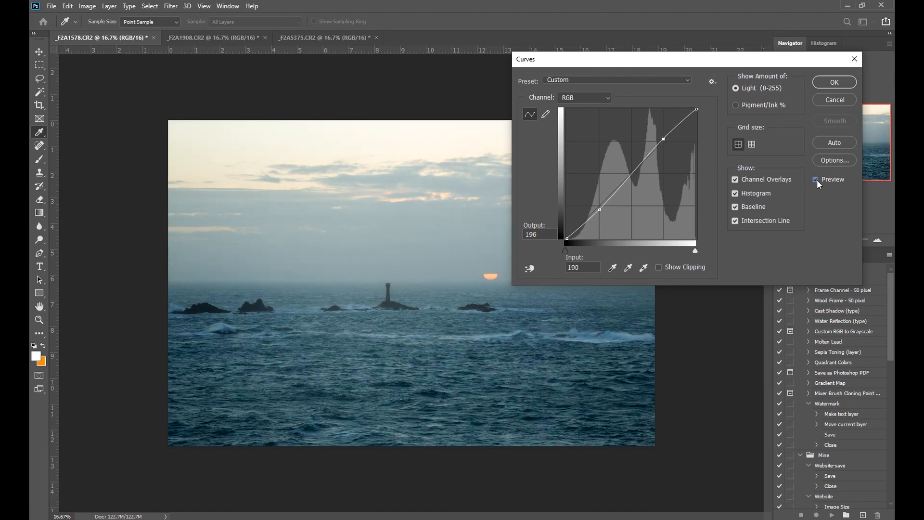
left_click(816, 180)
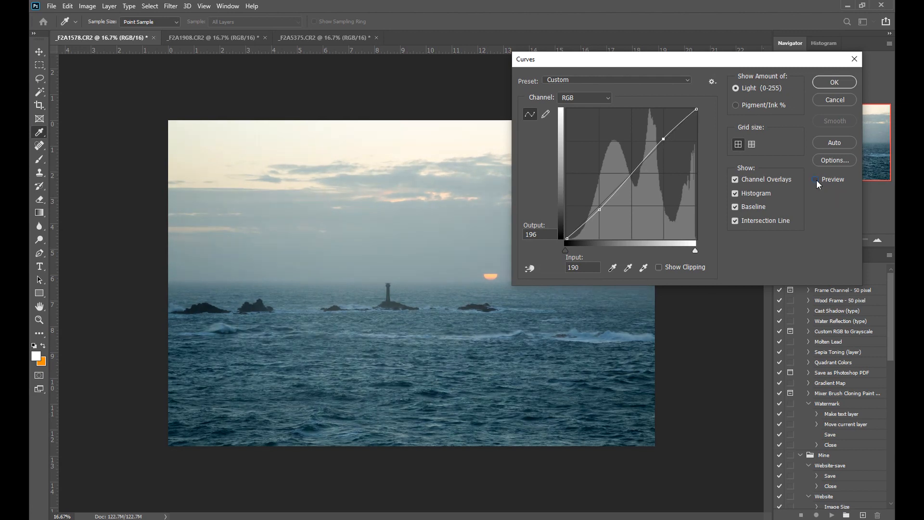
left_click(816, 179)
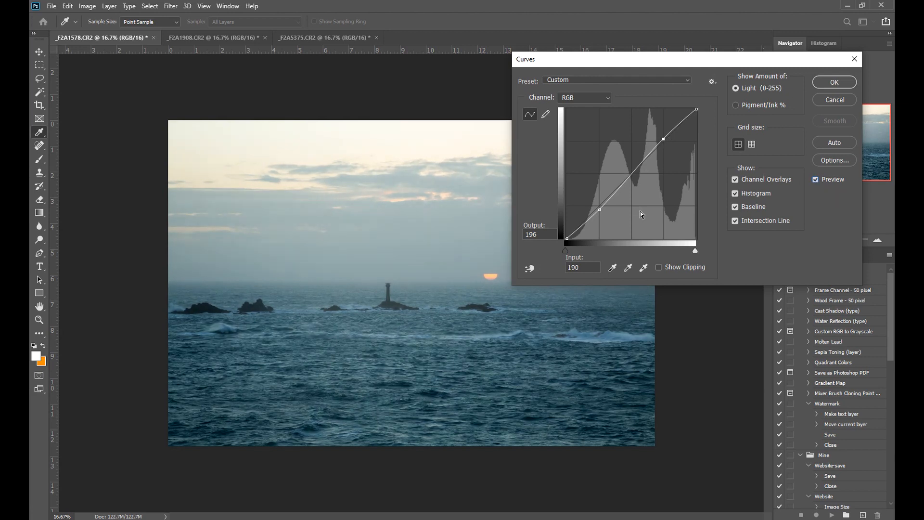
mouse_move(603, 232)
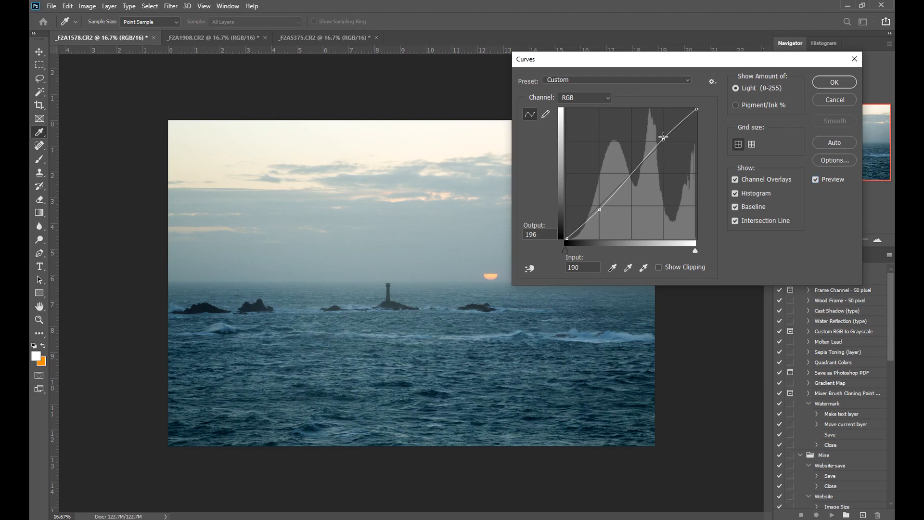
left_click_drag(662, 137, 606, 199)
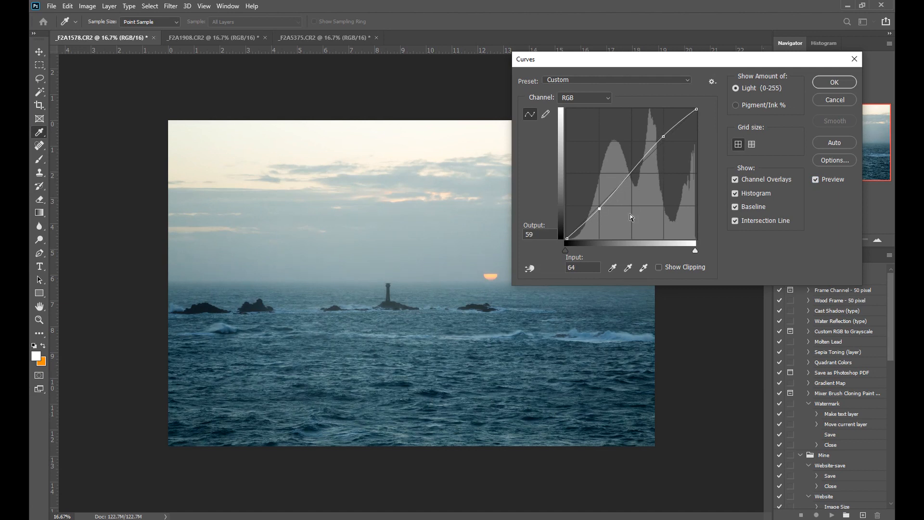
mouse_move(614, 223)
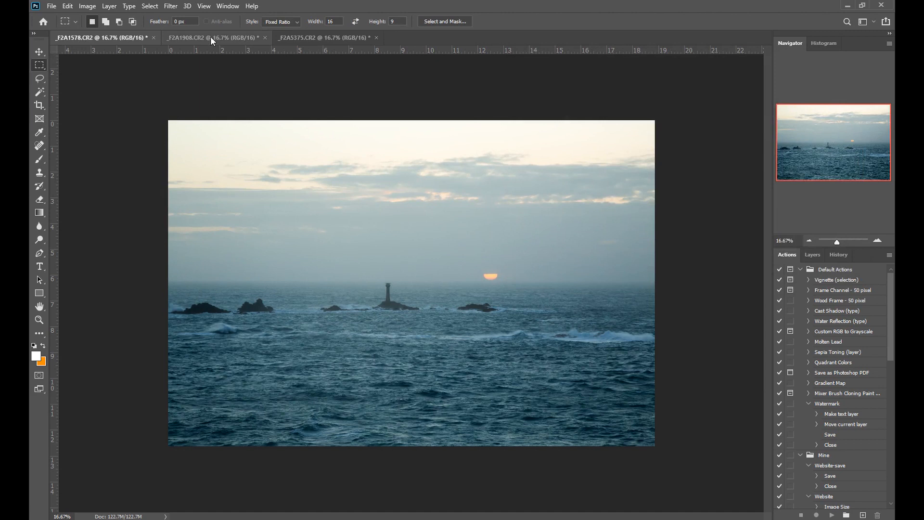
Shape a mild S-curve on the snowy-mountain photo, shadows down and highlights up, and compare.
left_click(87, 6)
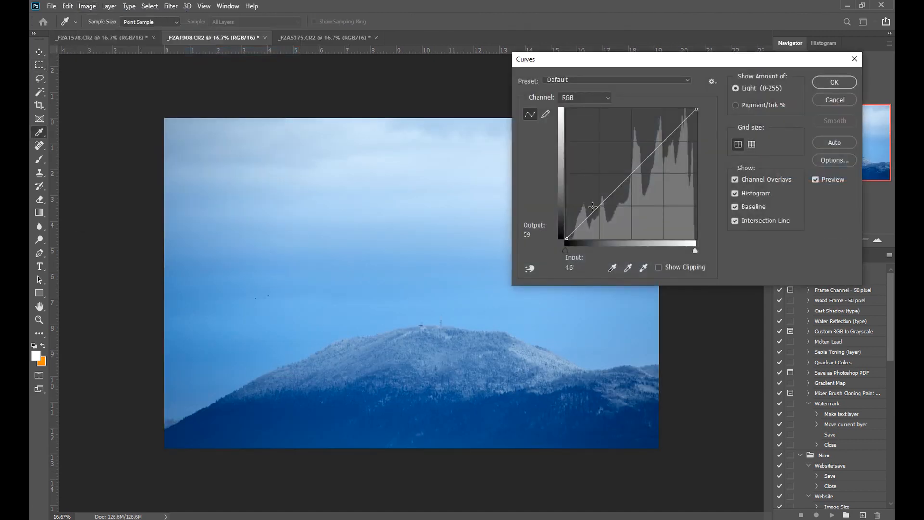
left_click_drag(592, 206, 599, 208)
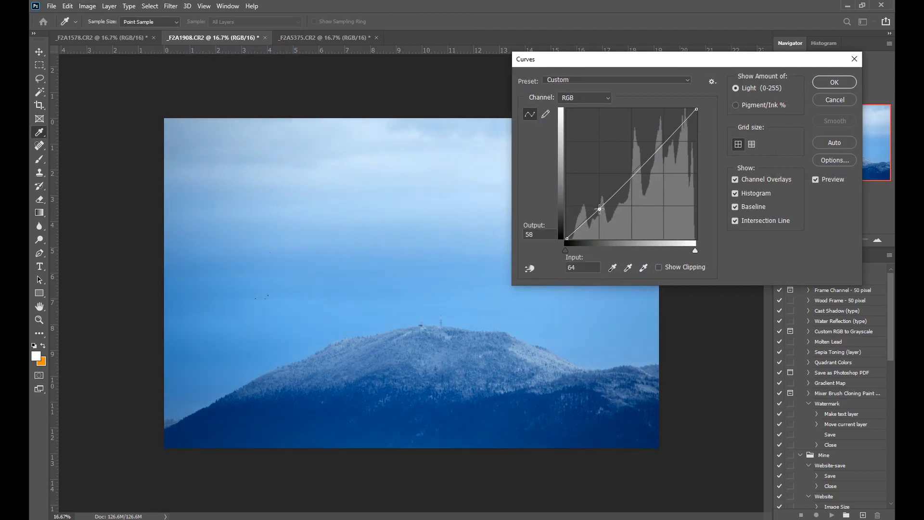
left_click_drag(598, 208, 662, 141)
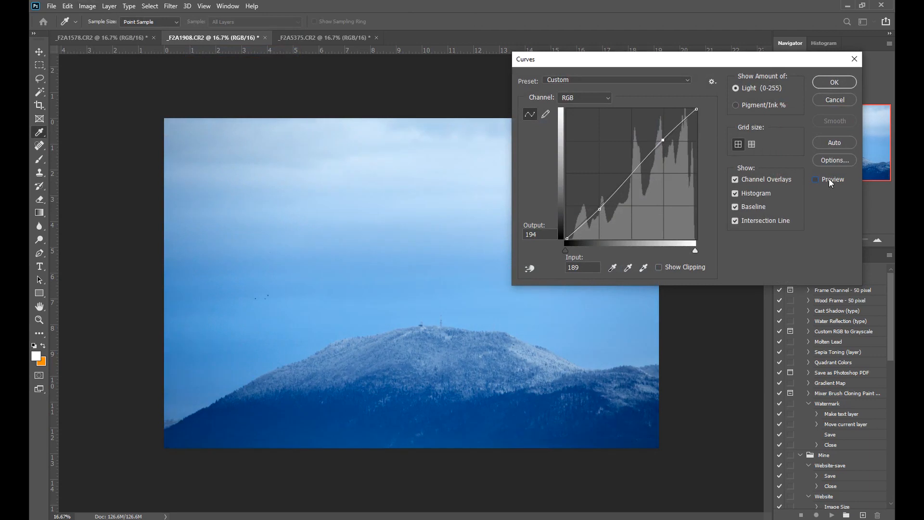
left_click(816, 180)
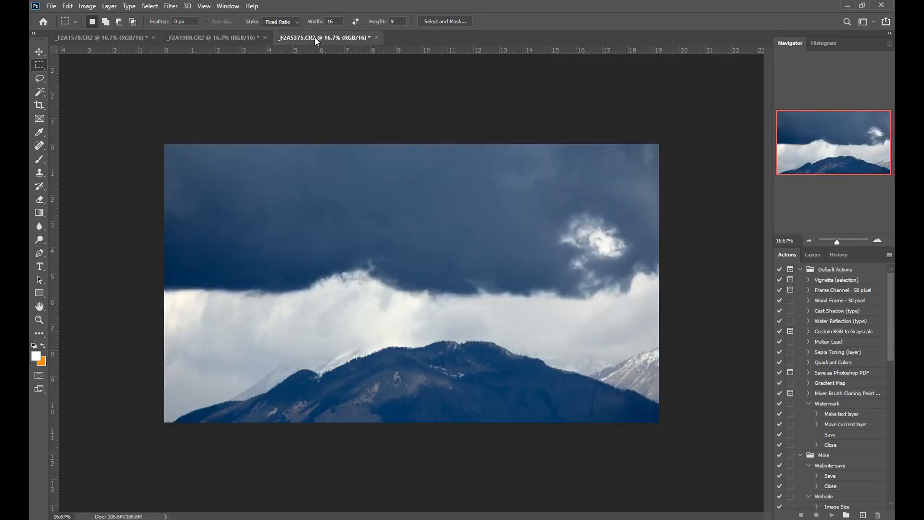
Start Curves on the storm photo and drag a shadow point down to about 65/52.
left_click(87, 6)
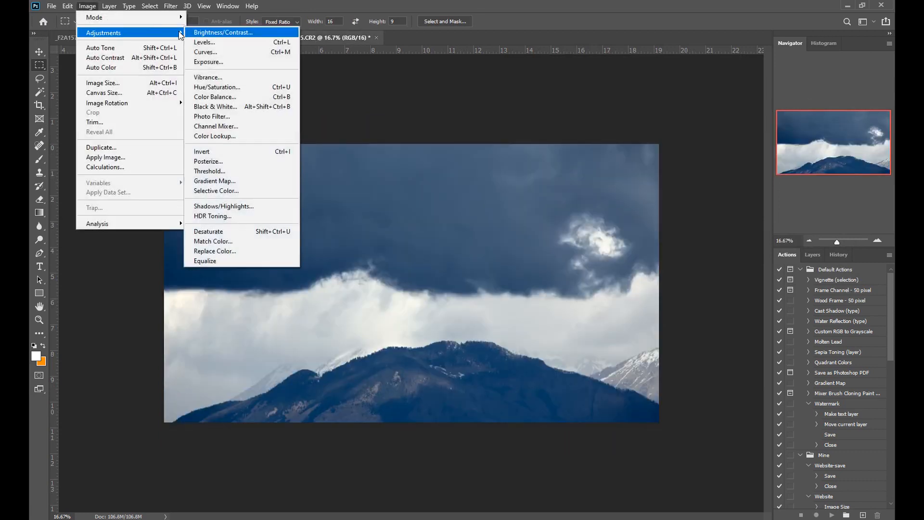
left_click(205, 52)
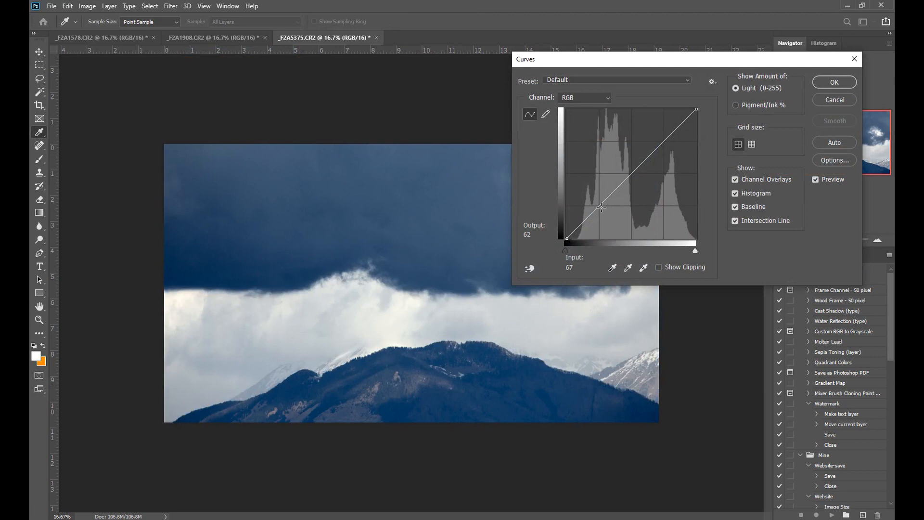
left_click_drag(600, 206, 600, 211)
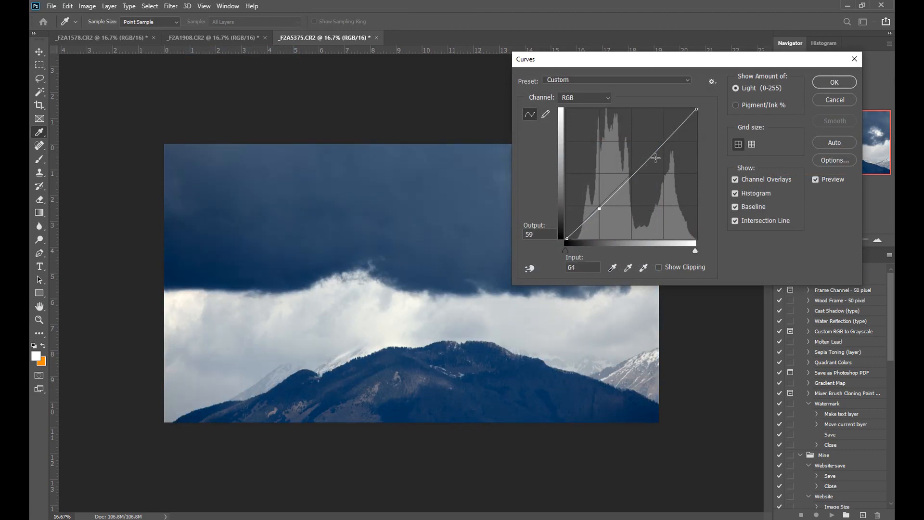
left_click_drag(599, 208, 664, 138)
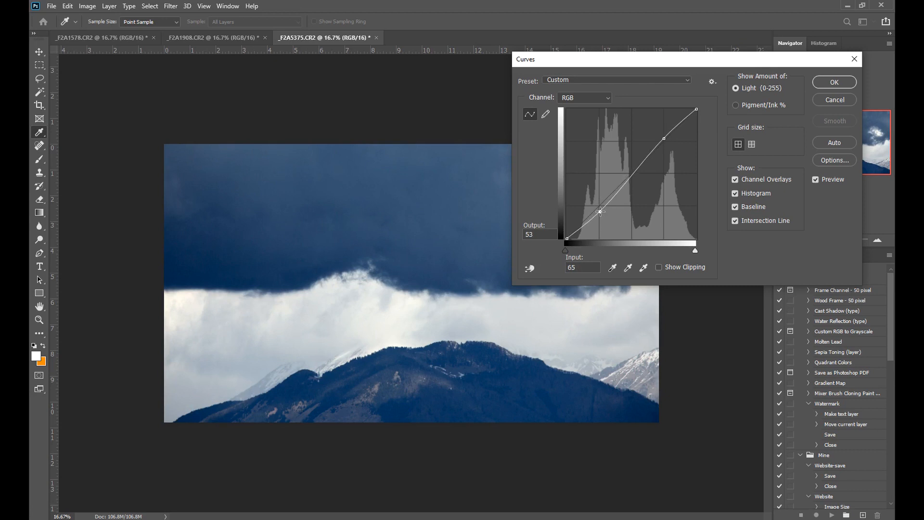
left_click_drag(600, 211, 598, 213)
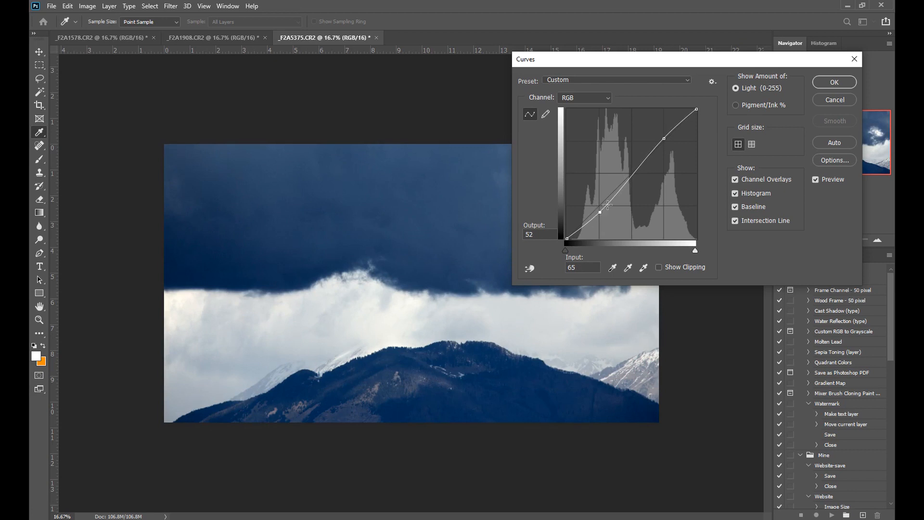
left_click_drag(607, 206, 665, 131)
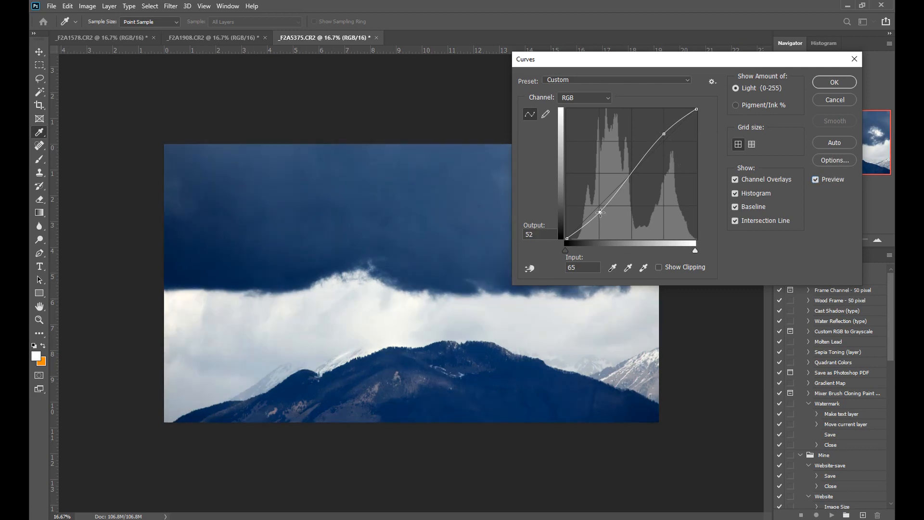
Raise the highlight point to about 191/201 and apply the S-curve to the storm photo.
left_click_drag(600, 212, 666, 139)
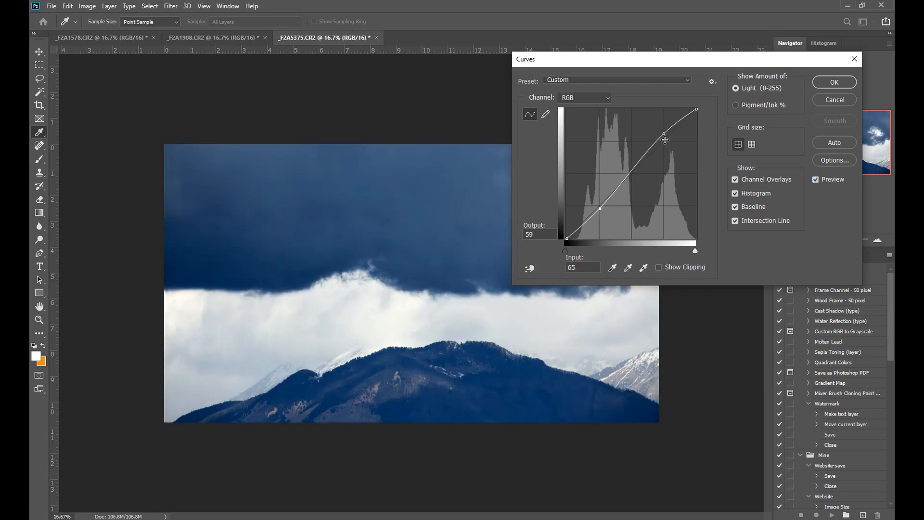
left_click_drag(665, 136, 665, 135)
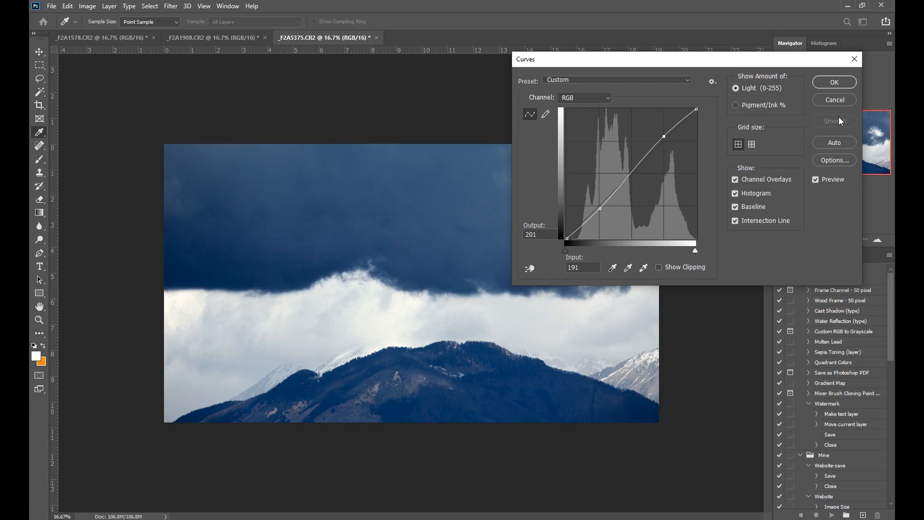
mouse_move(842, 121)
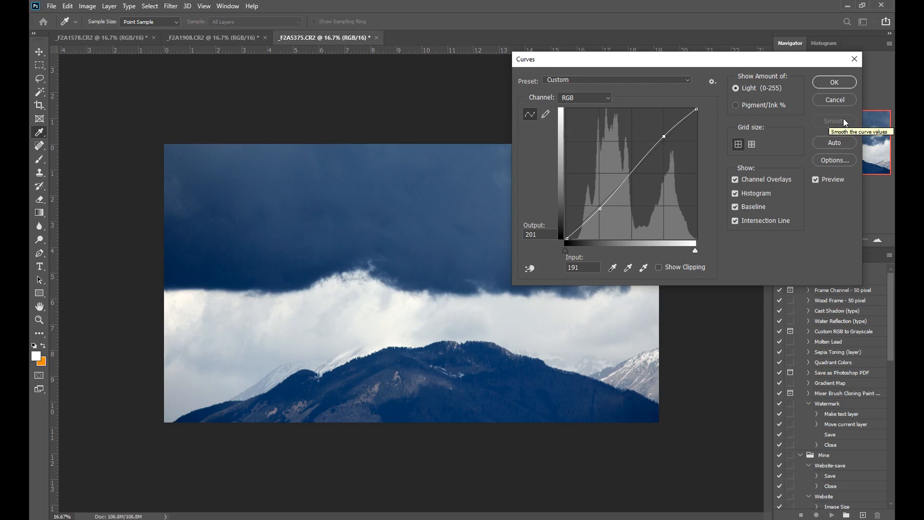
mouse_move(833, 102)
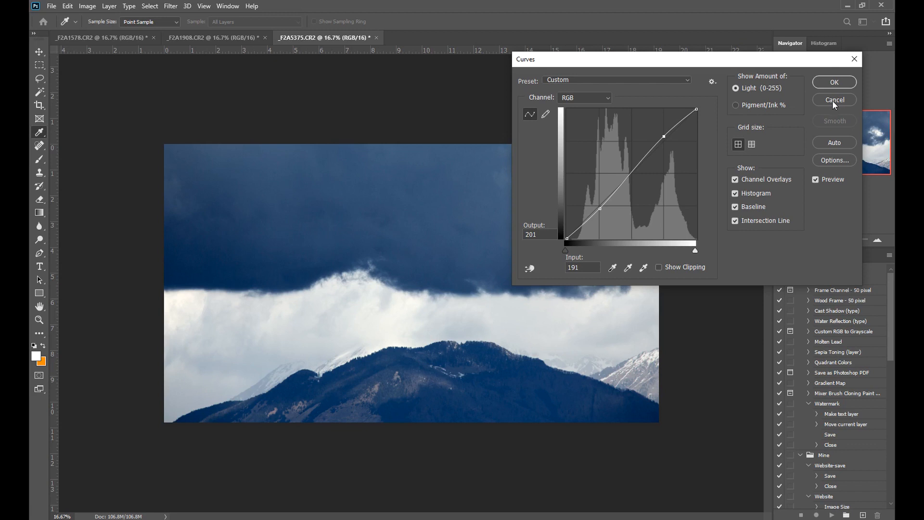
mouse_move(833, 84)
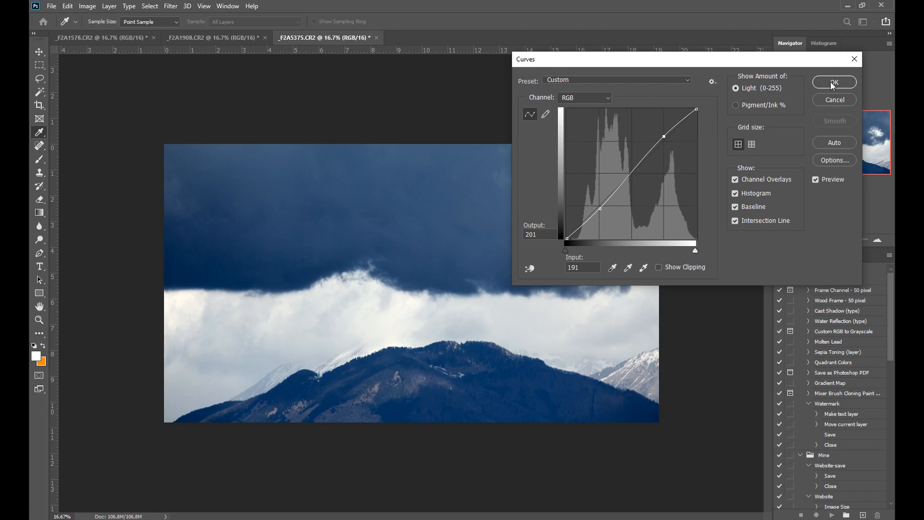
left_click(834, 82)
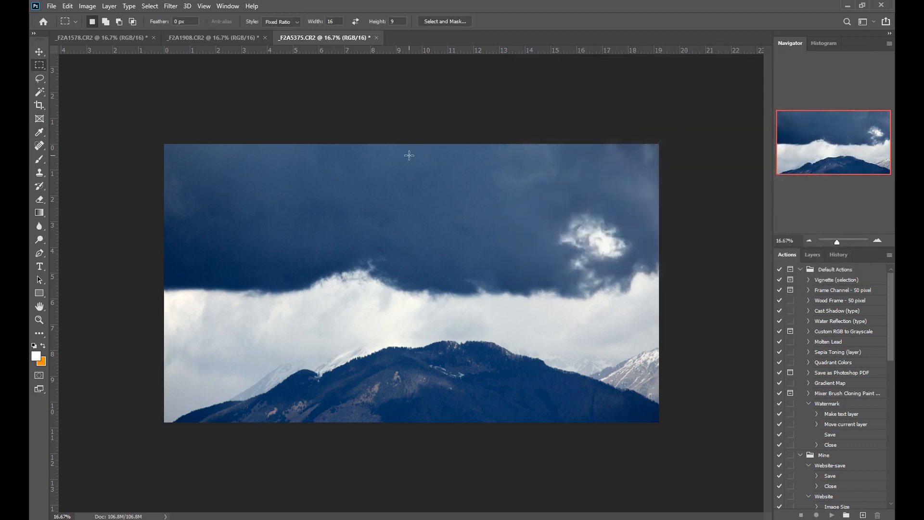